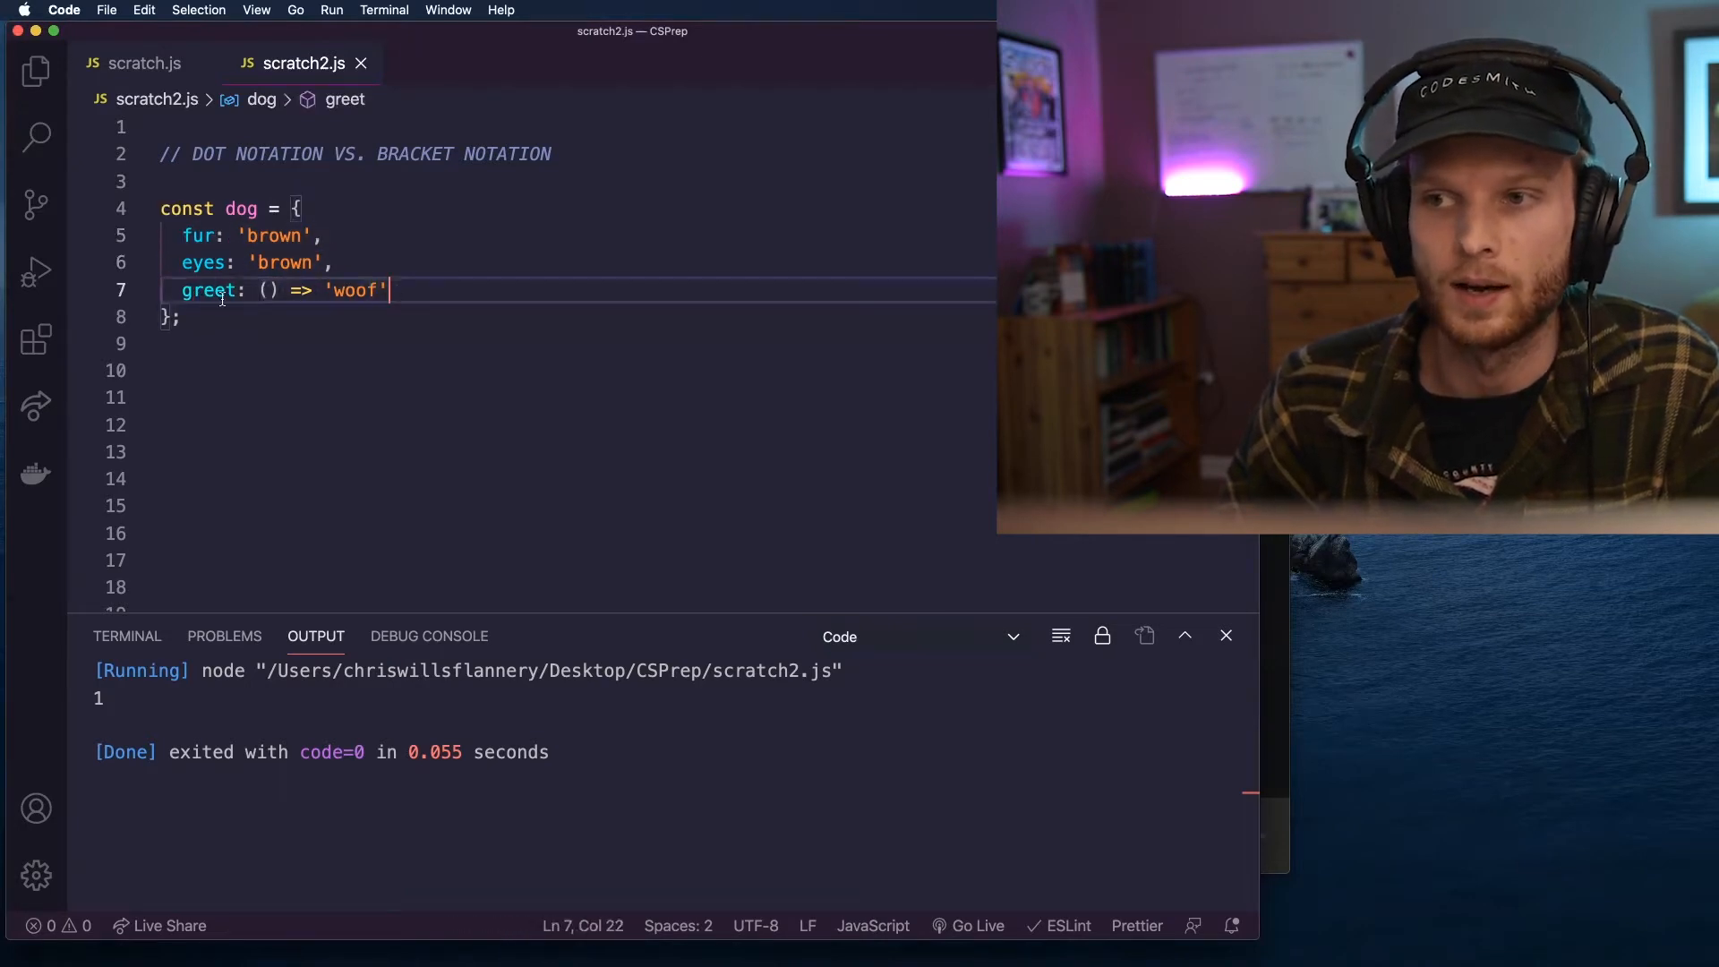
Add a dog.fur lookup below the dog object, briefly showing and removing dog[someVariable].
{"action": "key", "text": "enter"}
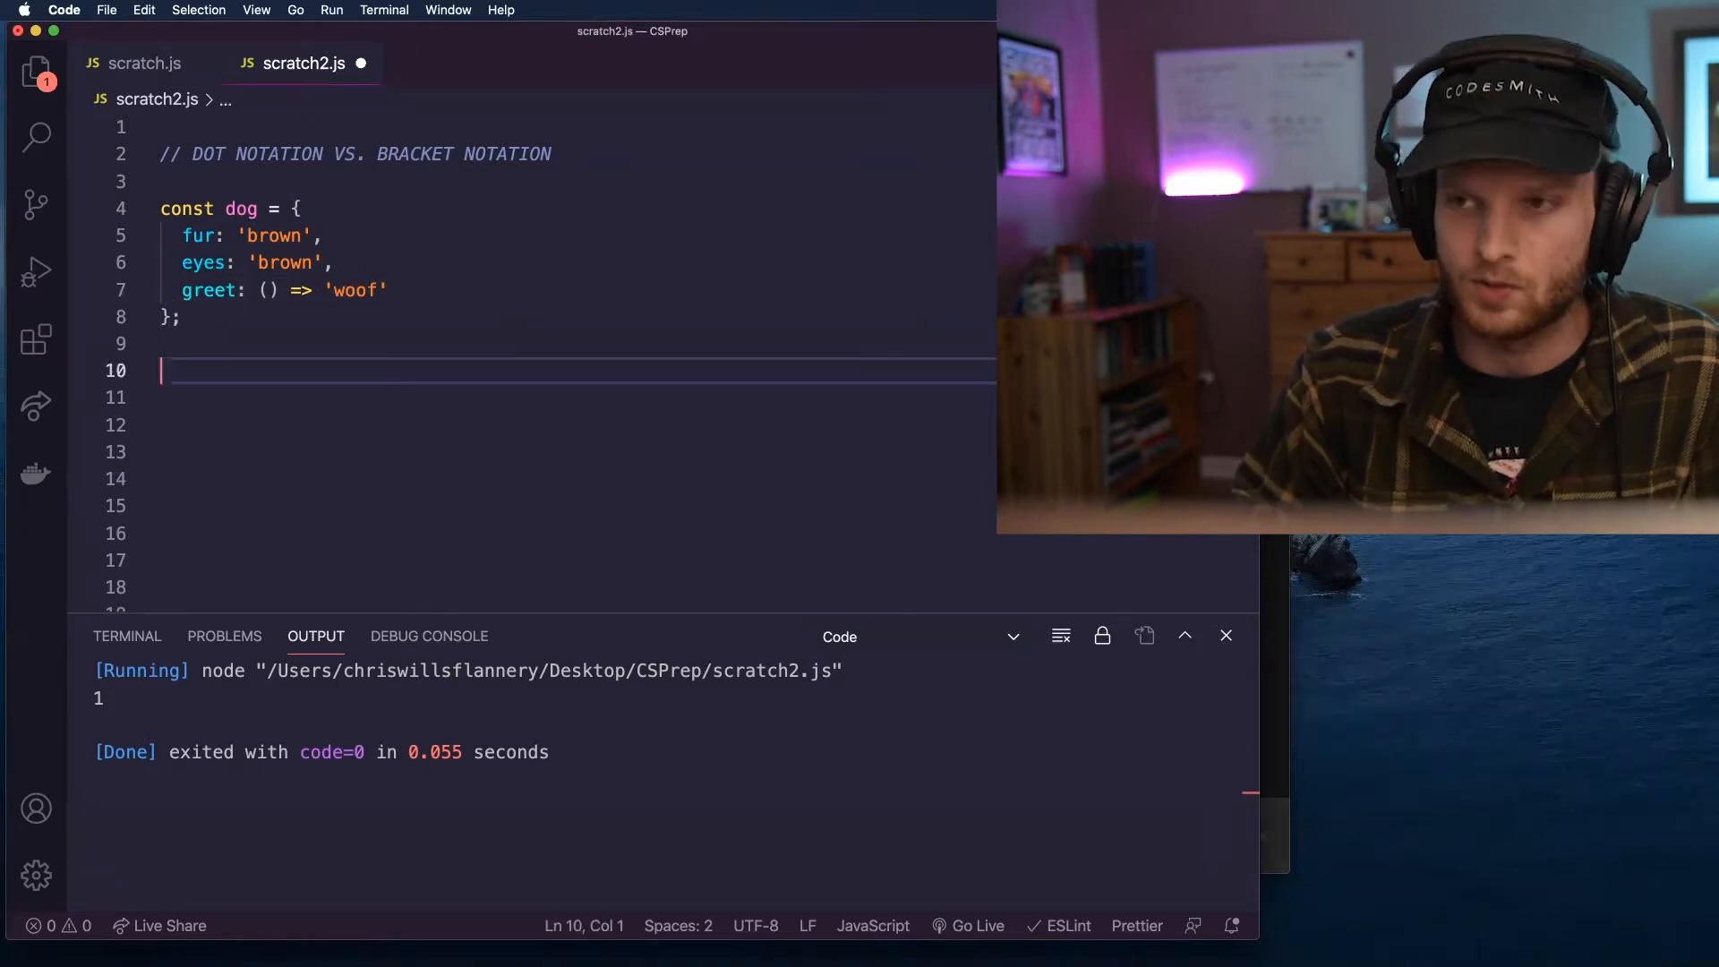
{"action": "type", "text": "dog.fur"}
{"action": "left_click", "coordinate": [537, 398]}
{"action": "type", "text": "dog[s"}
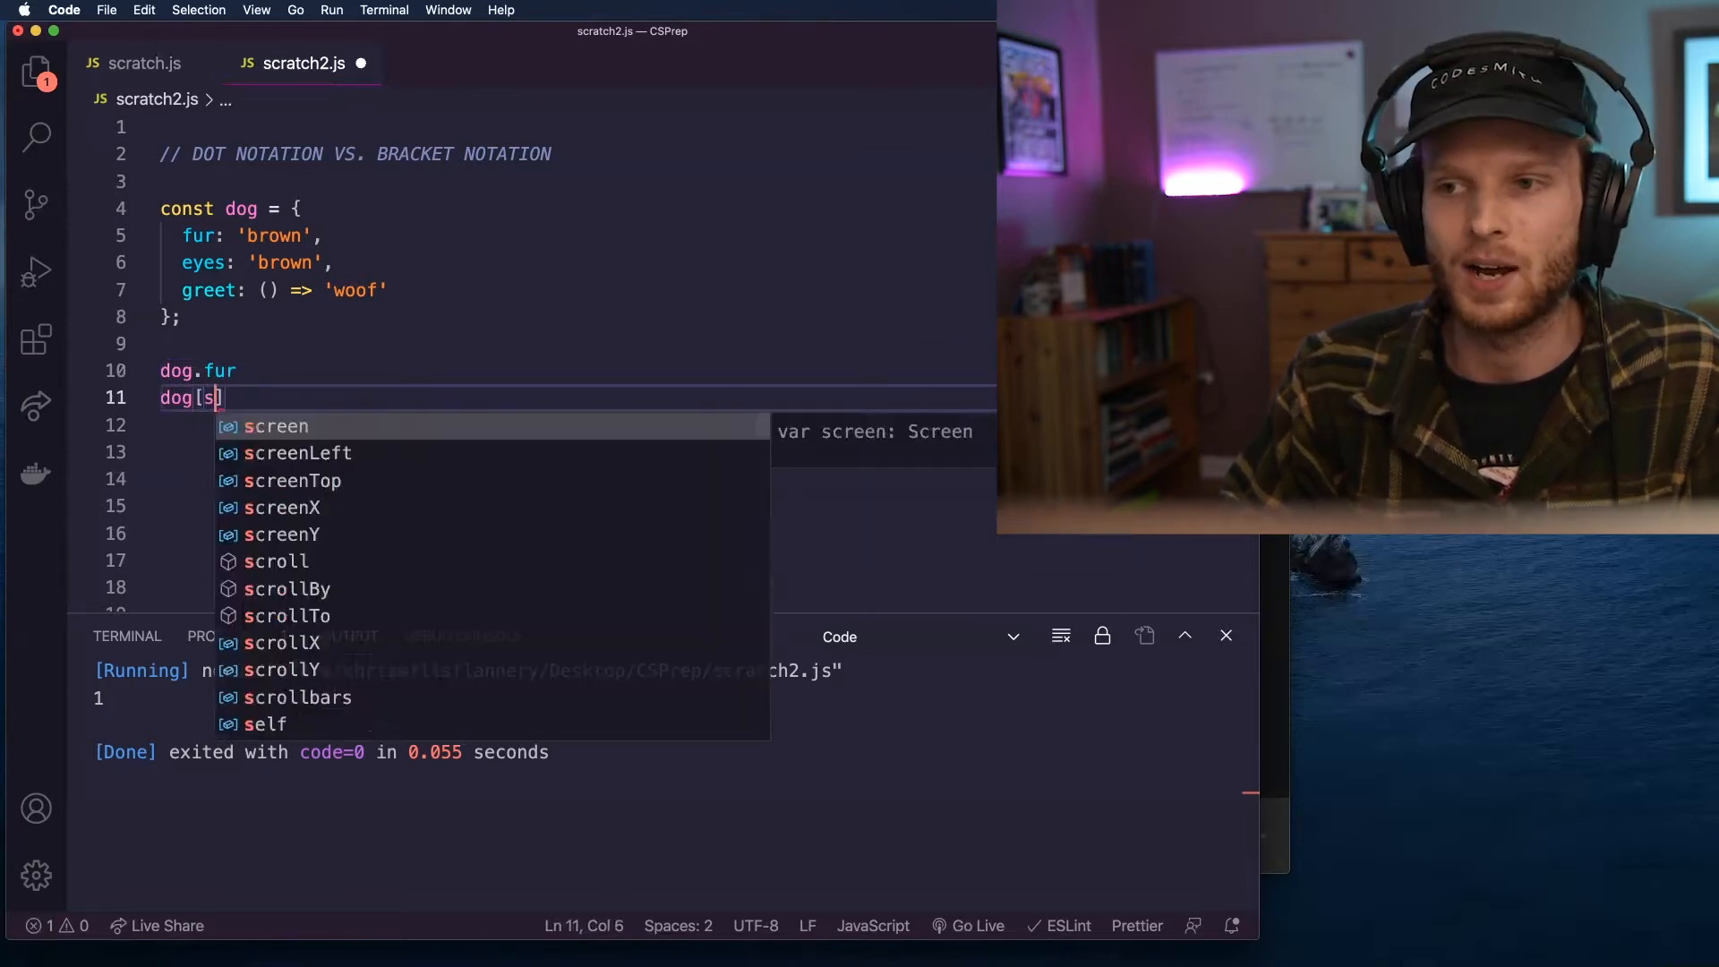
{"action": "type", "text": "omeVariable"}
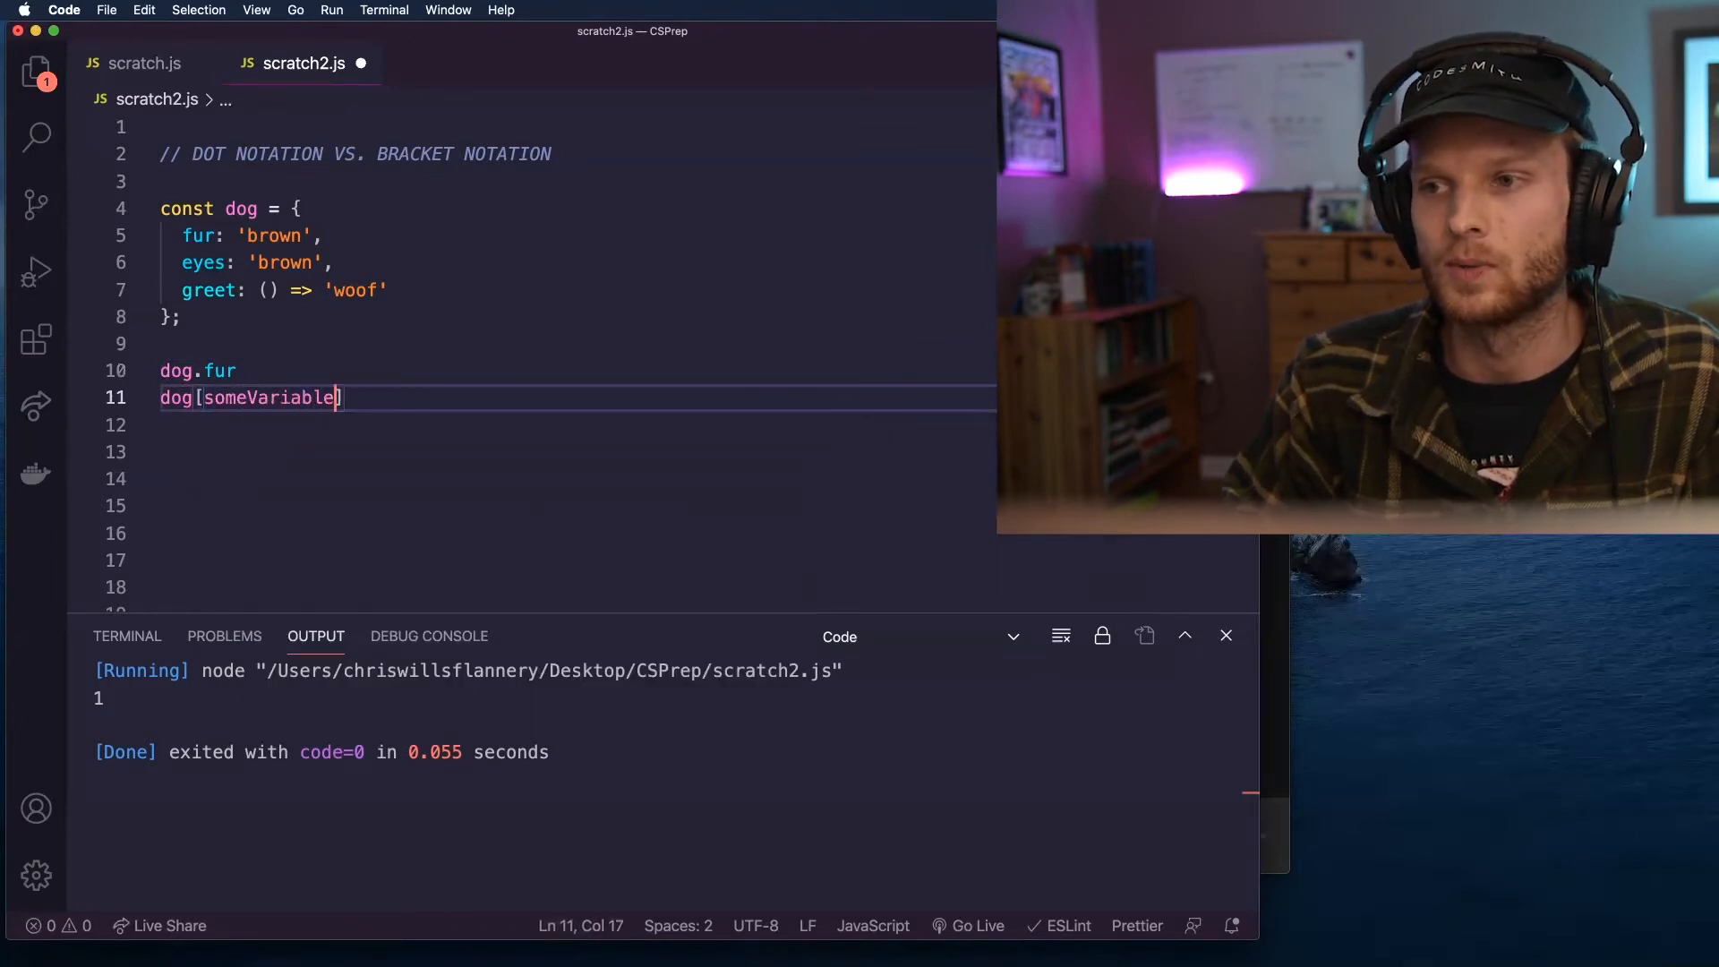
{"action": "key", "text": "Backspace"}
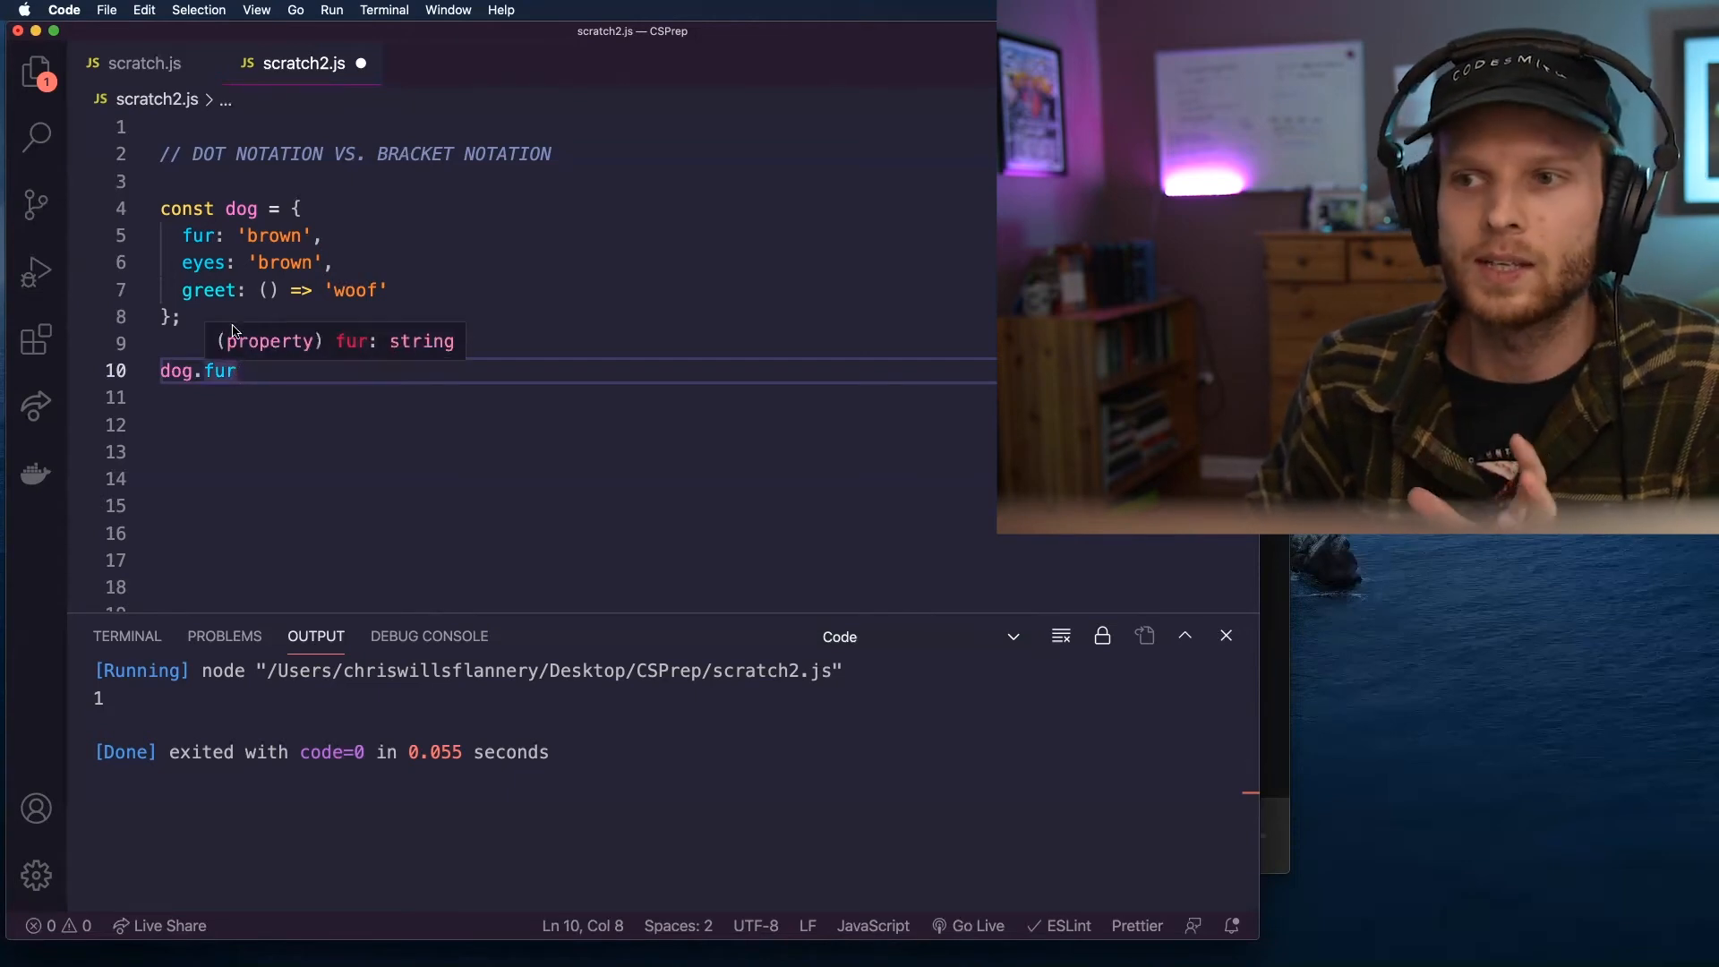
{"action": "double_click", "coordinate": [215, 370]}
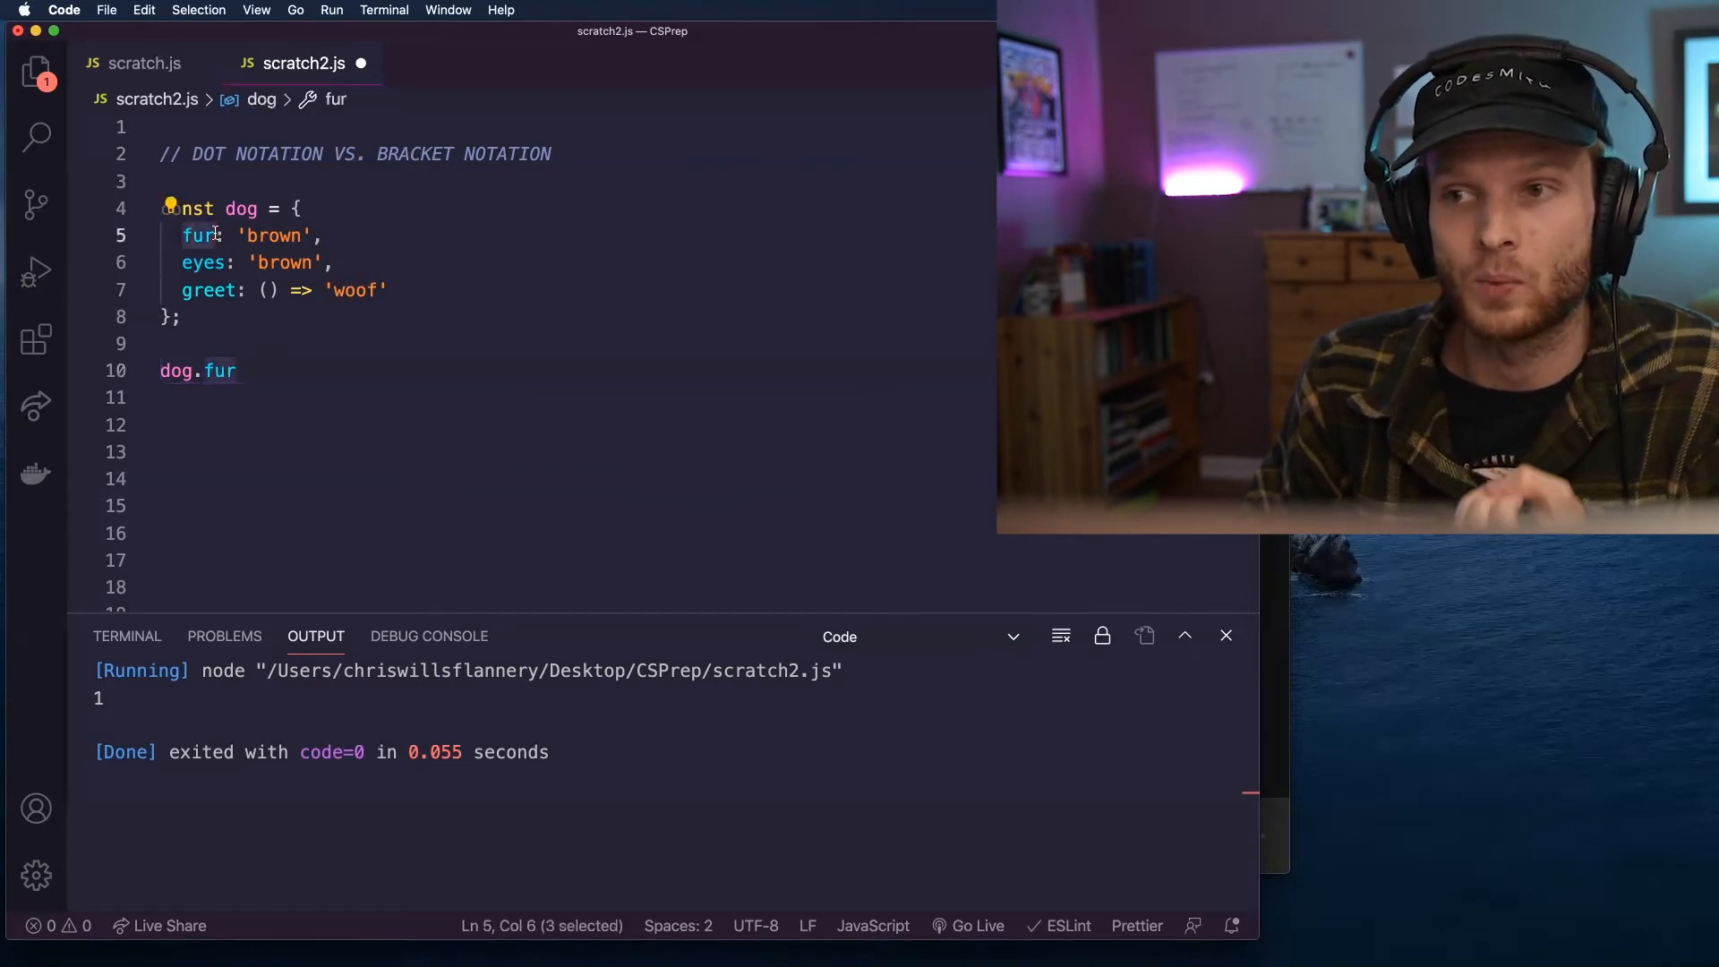
{"action": "double_click", "coordinate": [214, 371]}
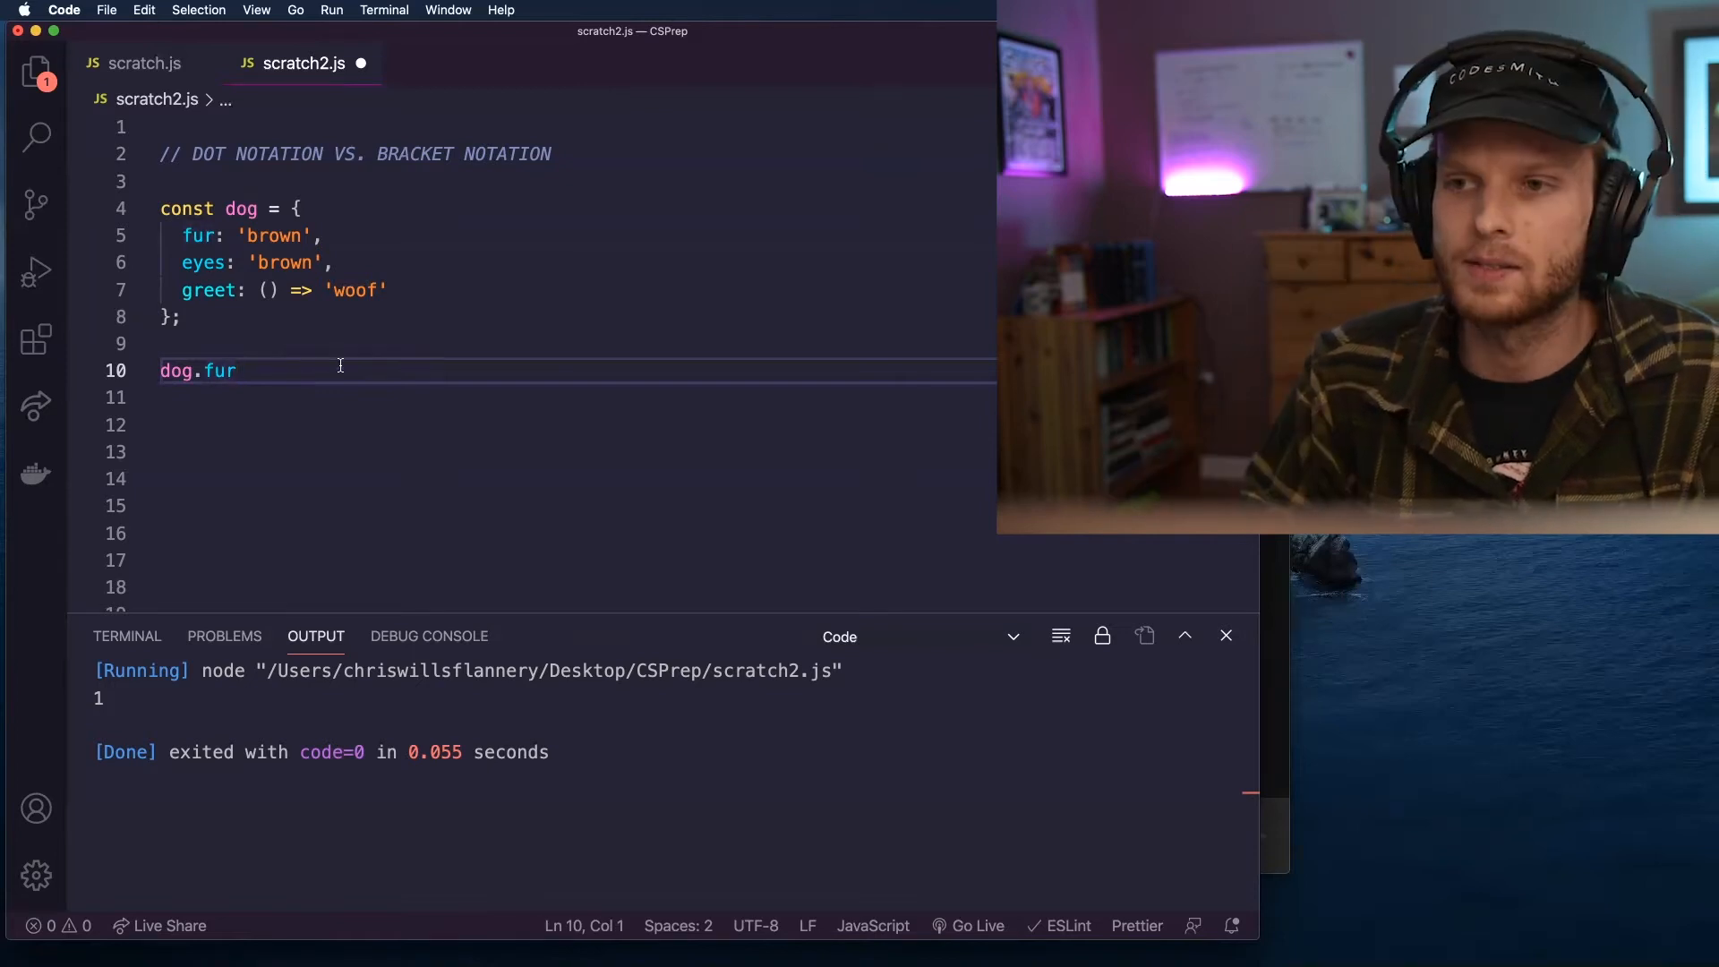
Change line 10 to const fur = dog.height and add console.log(fur) below.
{"action": "type", "text": "const fur ="}
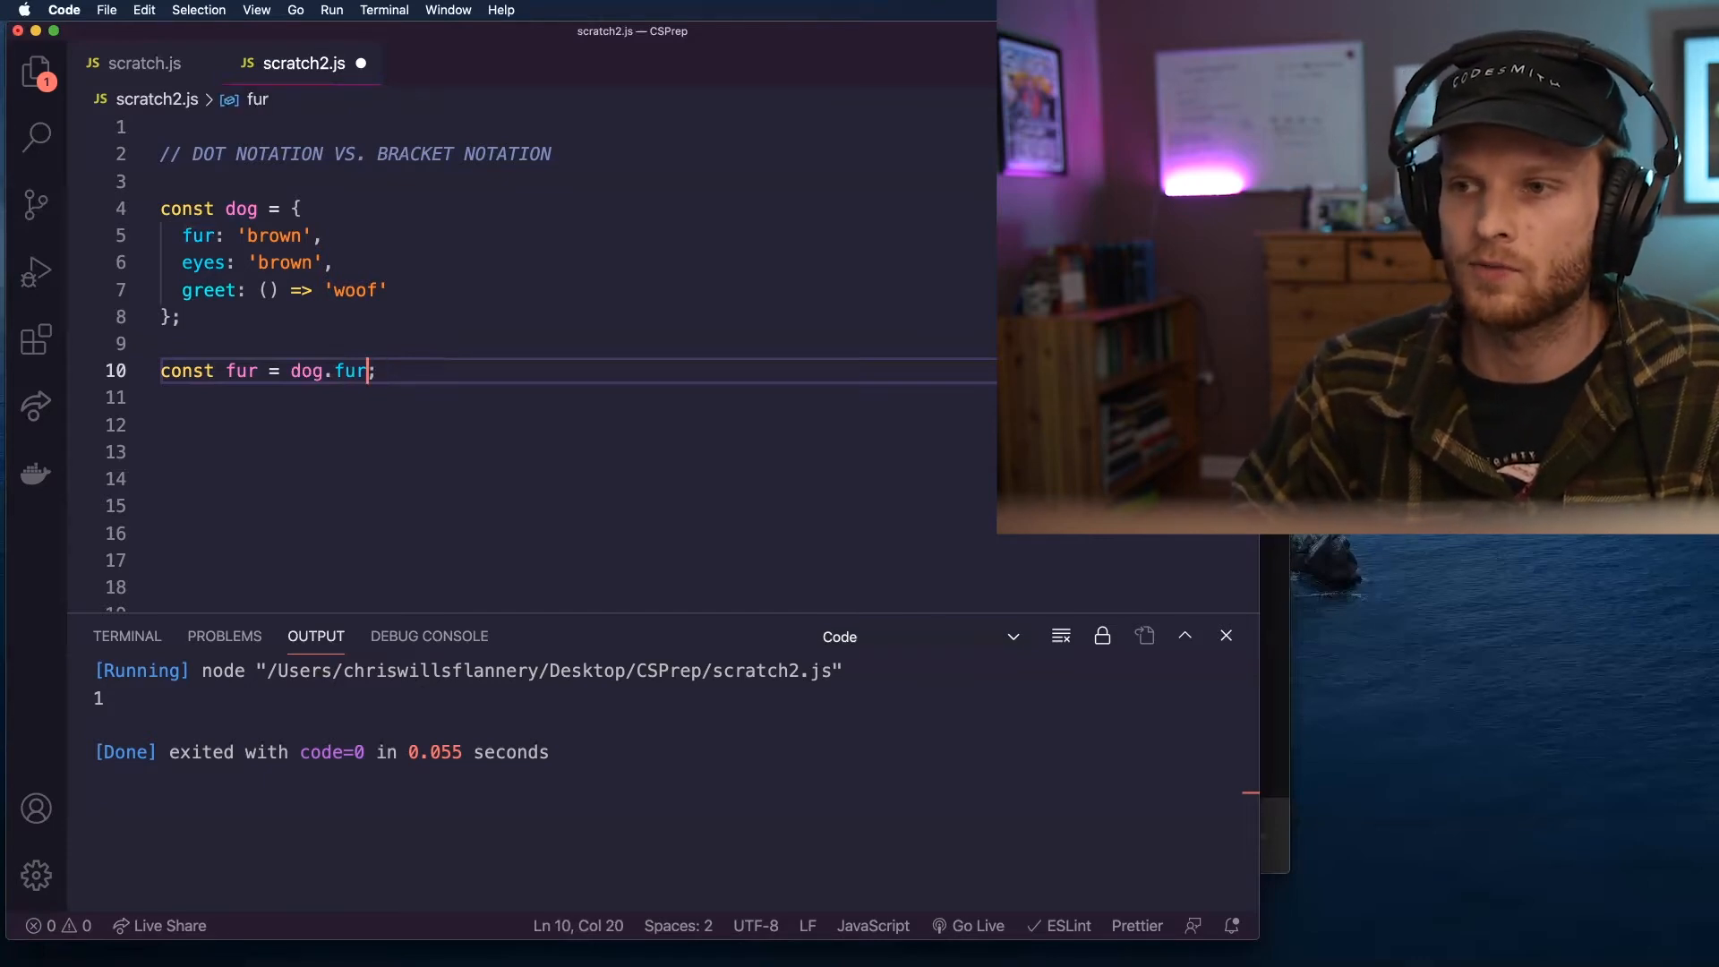
{"action": "key", "text": "Backspace"}
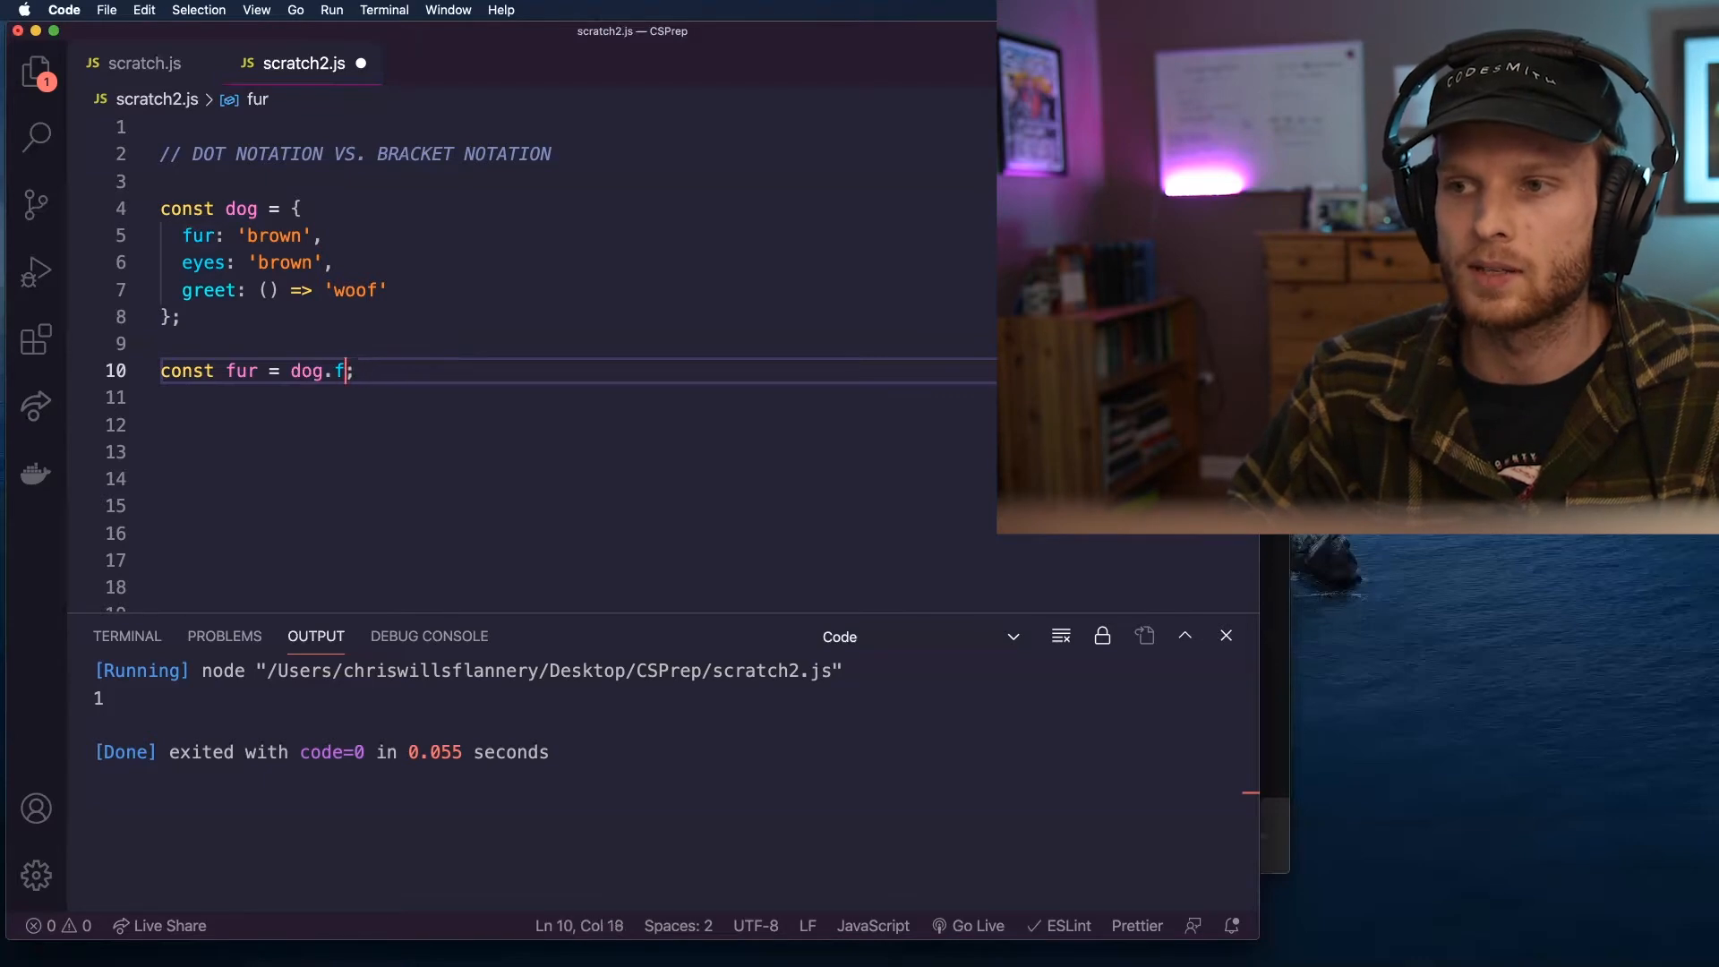
{"action": "key", "text": "Backspace"}
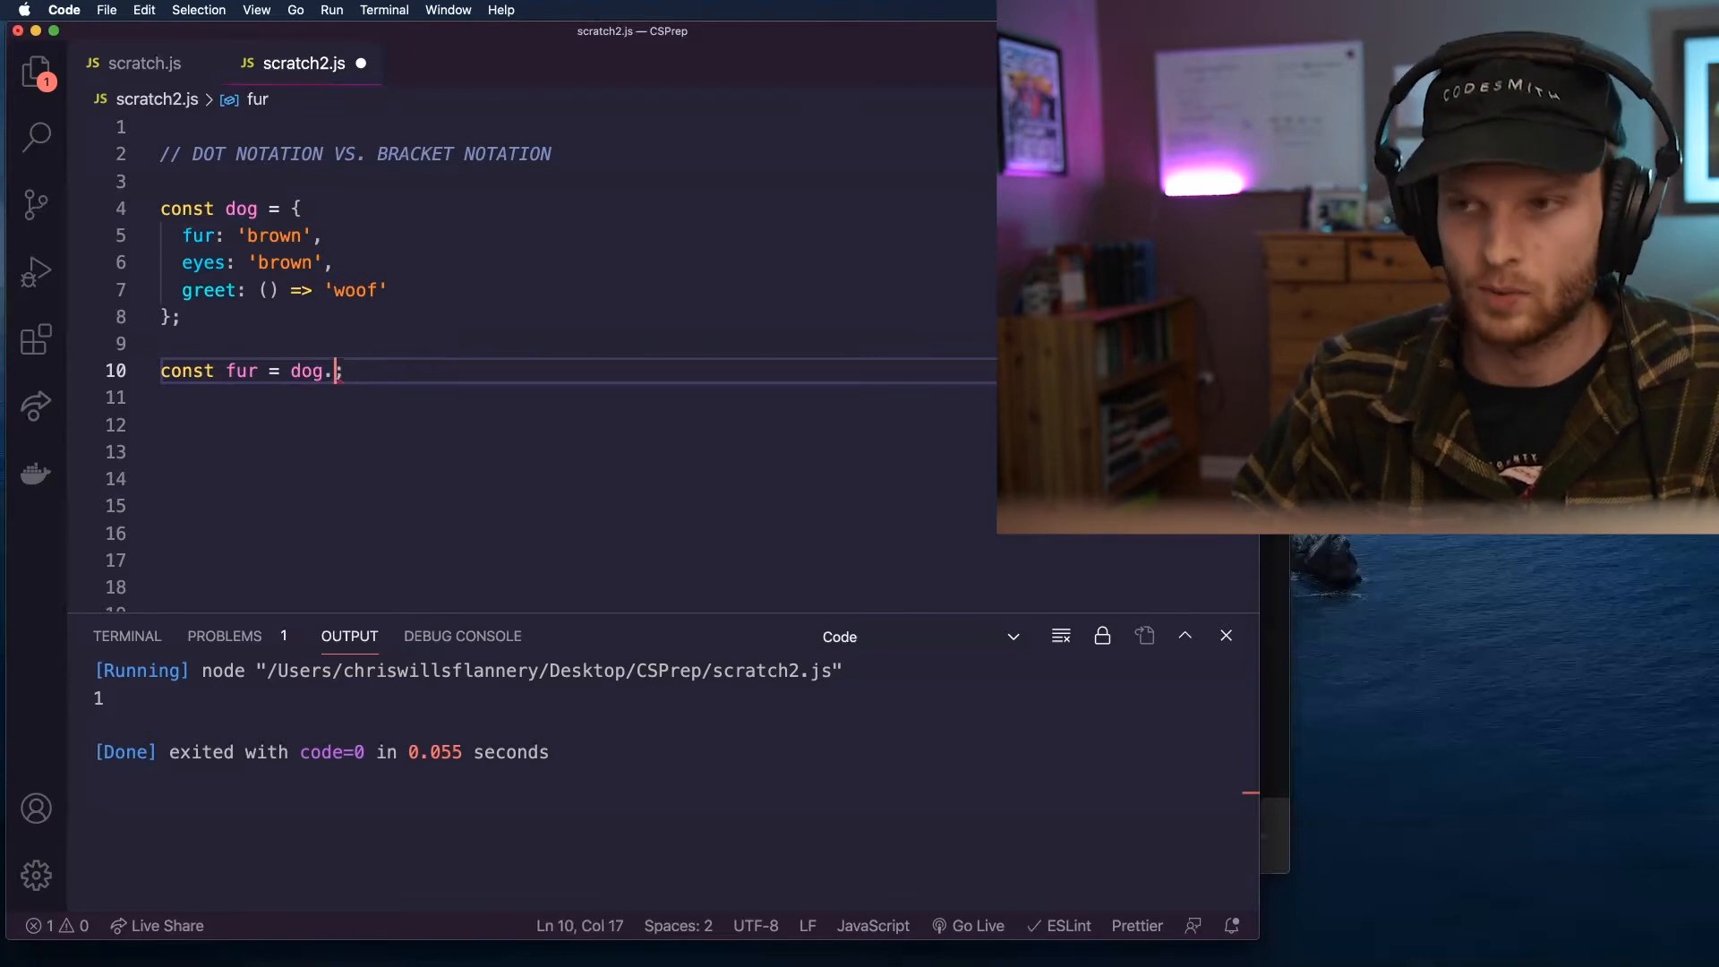
{"action": "type", "text": "height"}
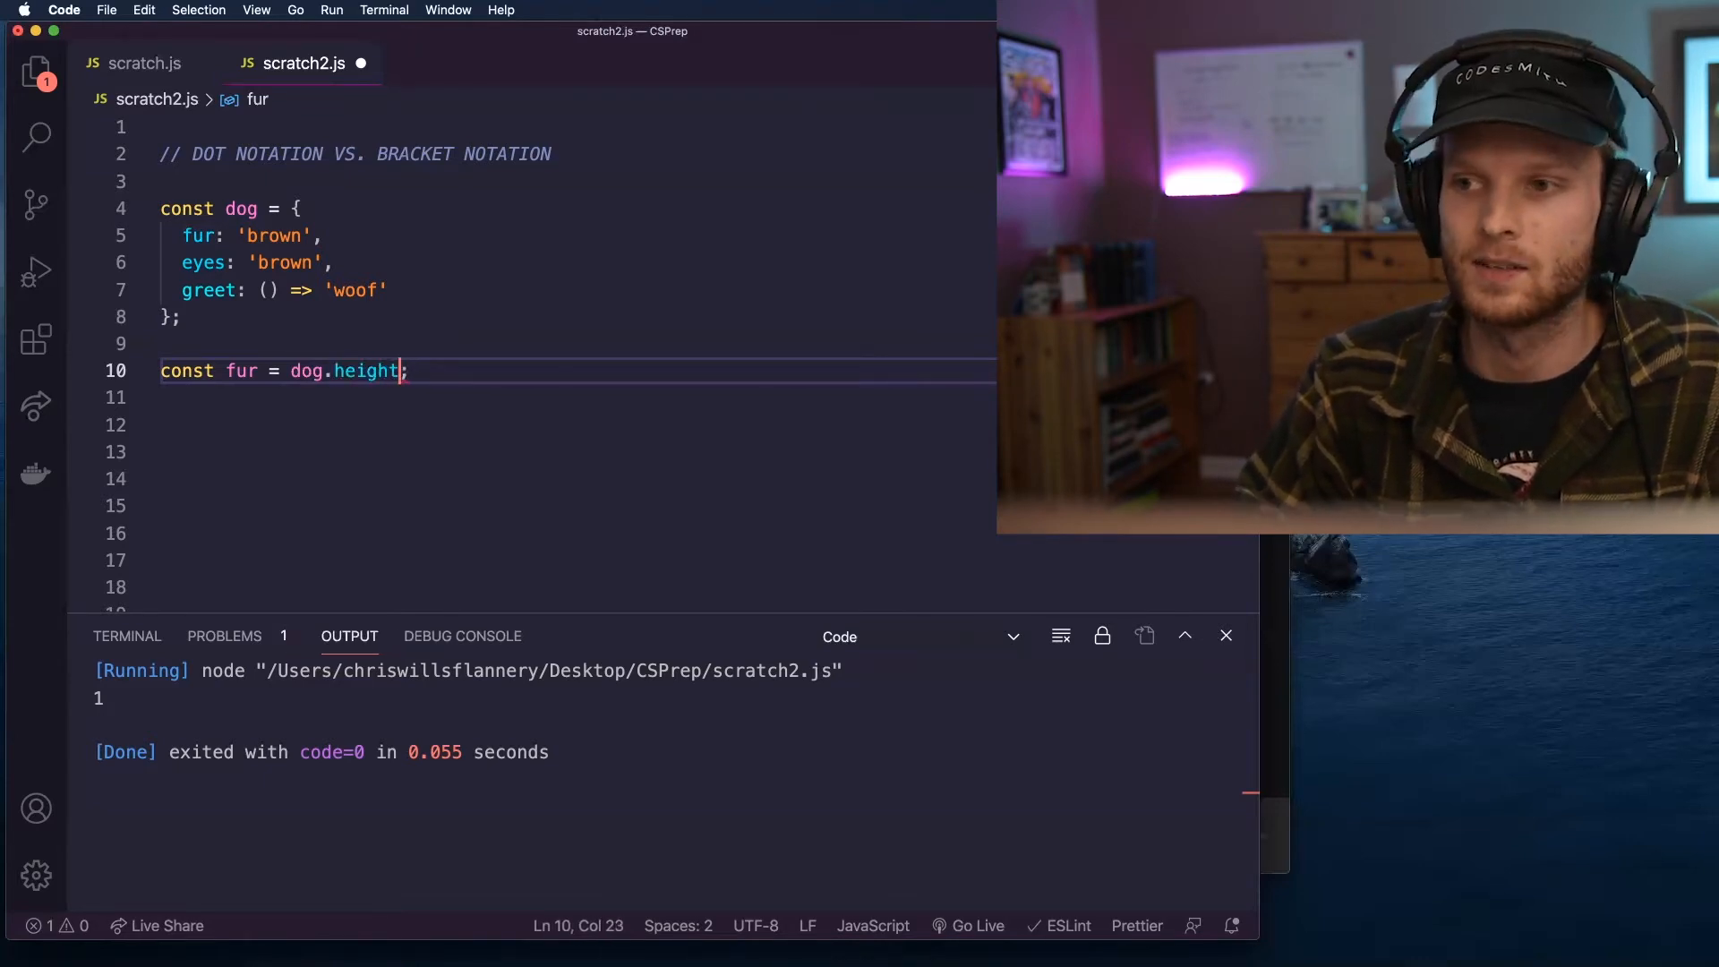
{"action": "left_click", "coordinate": [187, 235]}
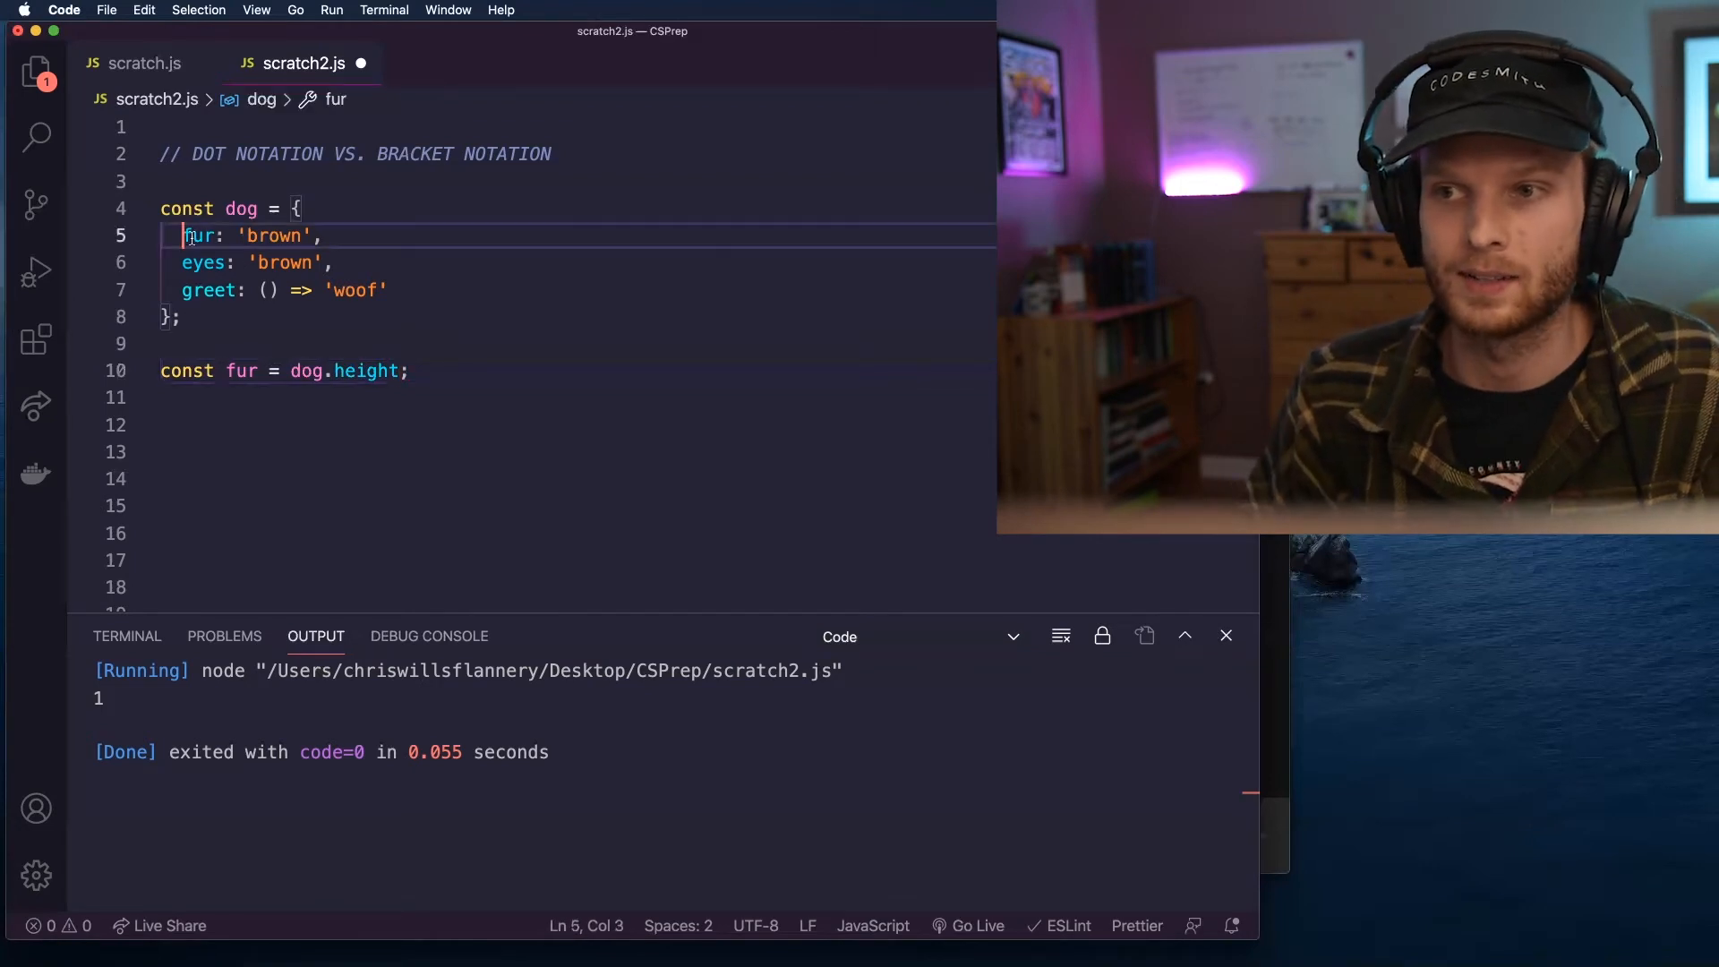
{"action": "type", "text": "console."}
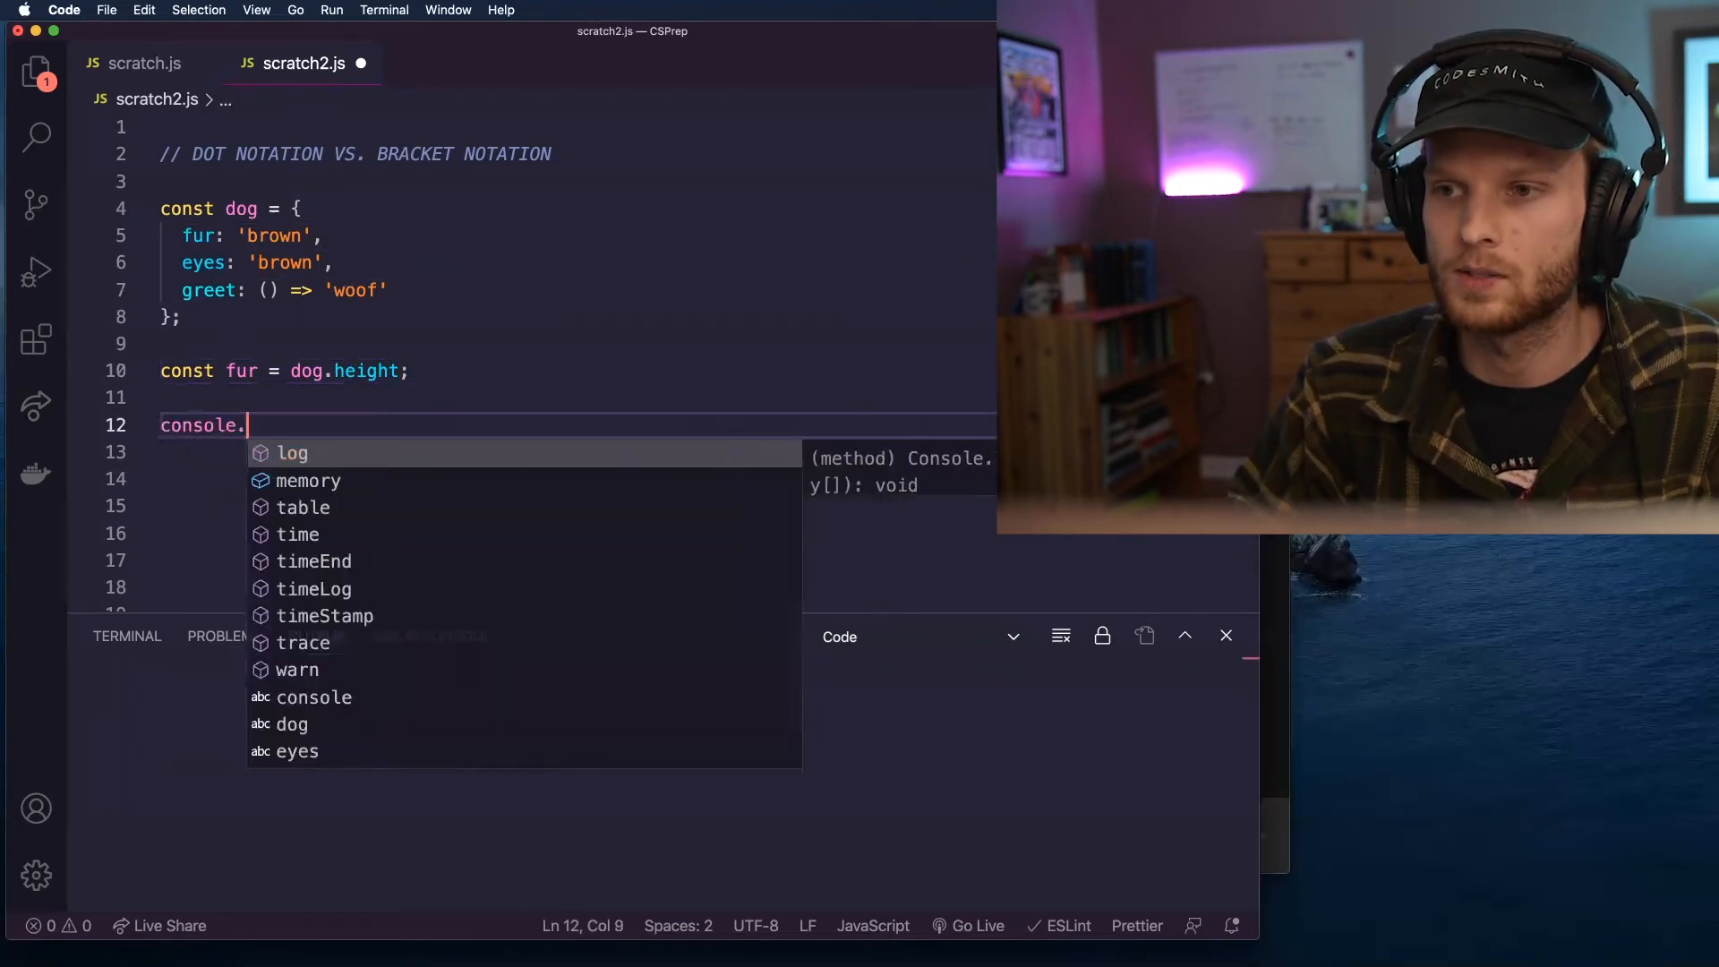
{"action": "type", "text": "log(fur);"}
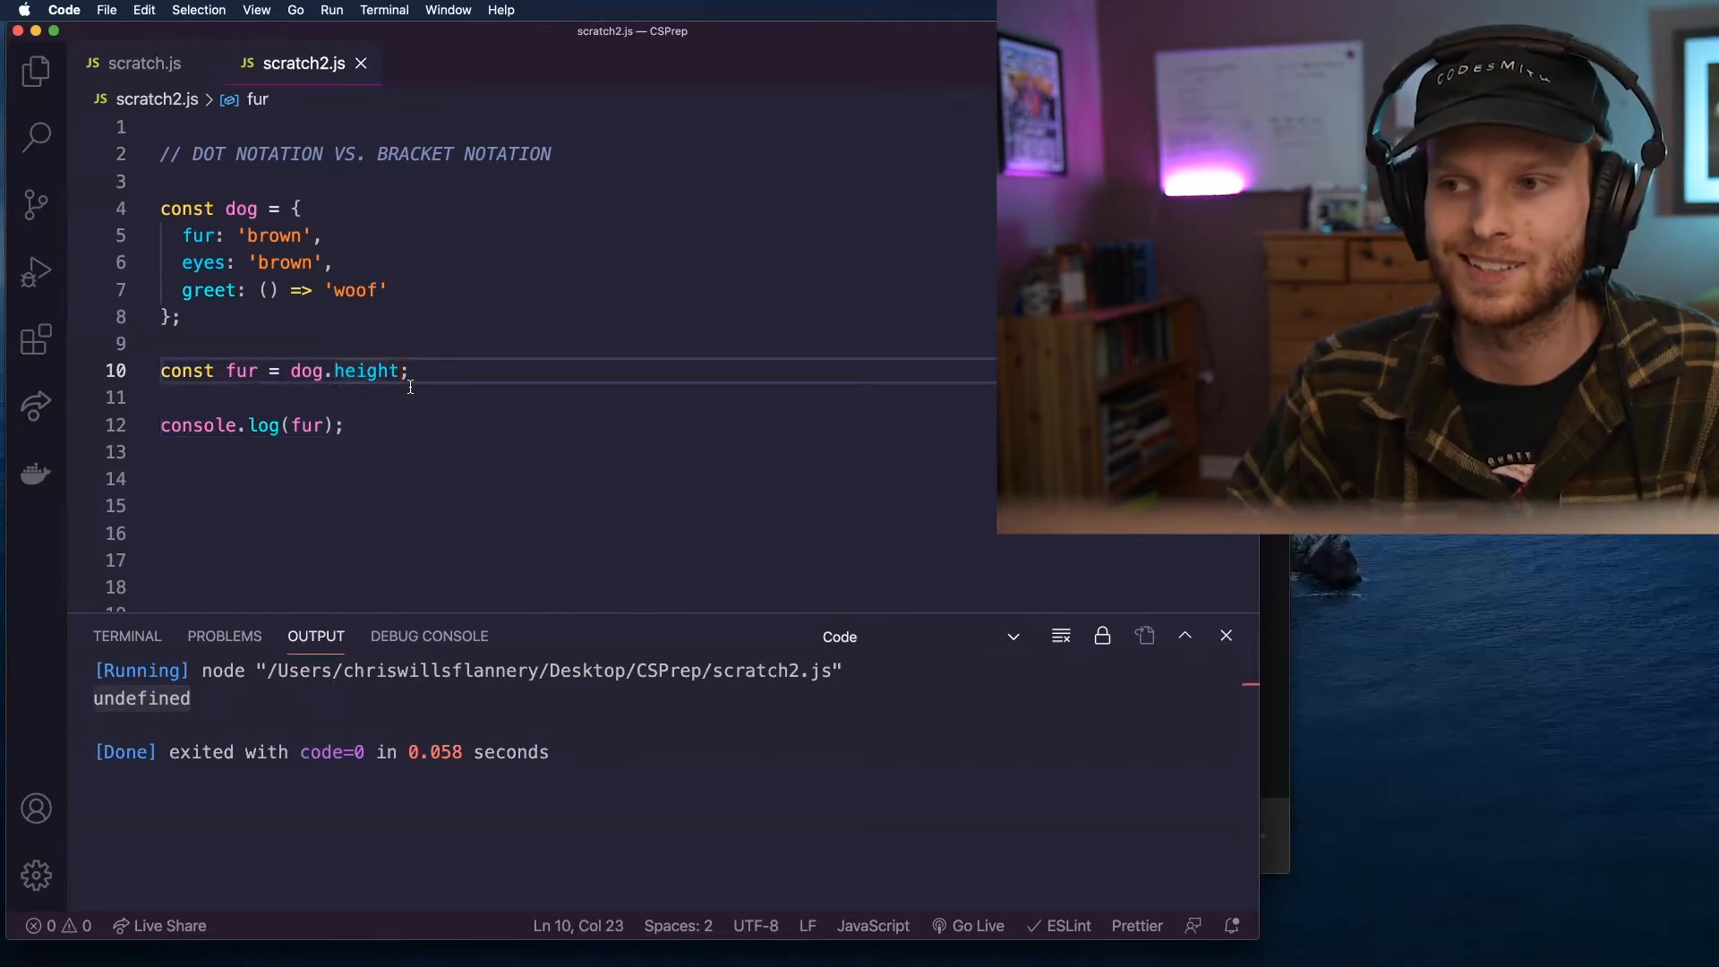
Append || 10 to the dog.height expression so fur defaults to 10.
{"action": "type", "text": "||"}
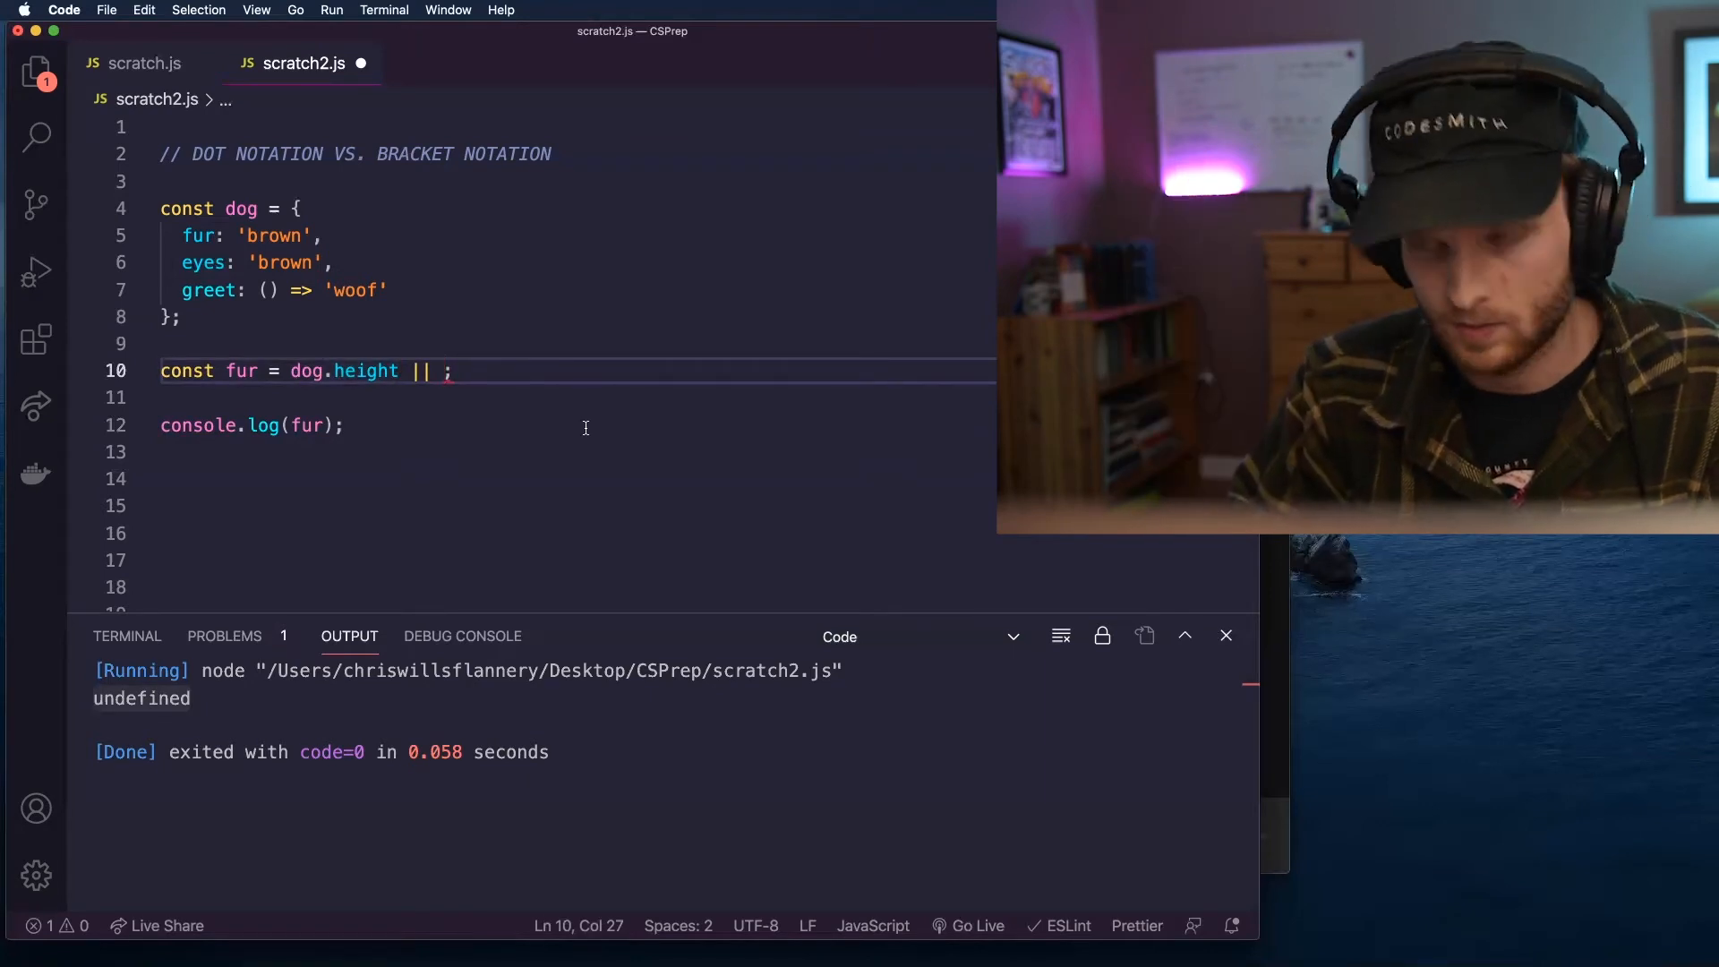
{"action": "type", "text": "10"}
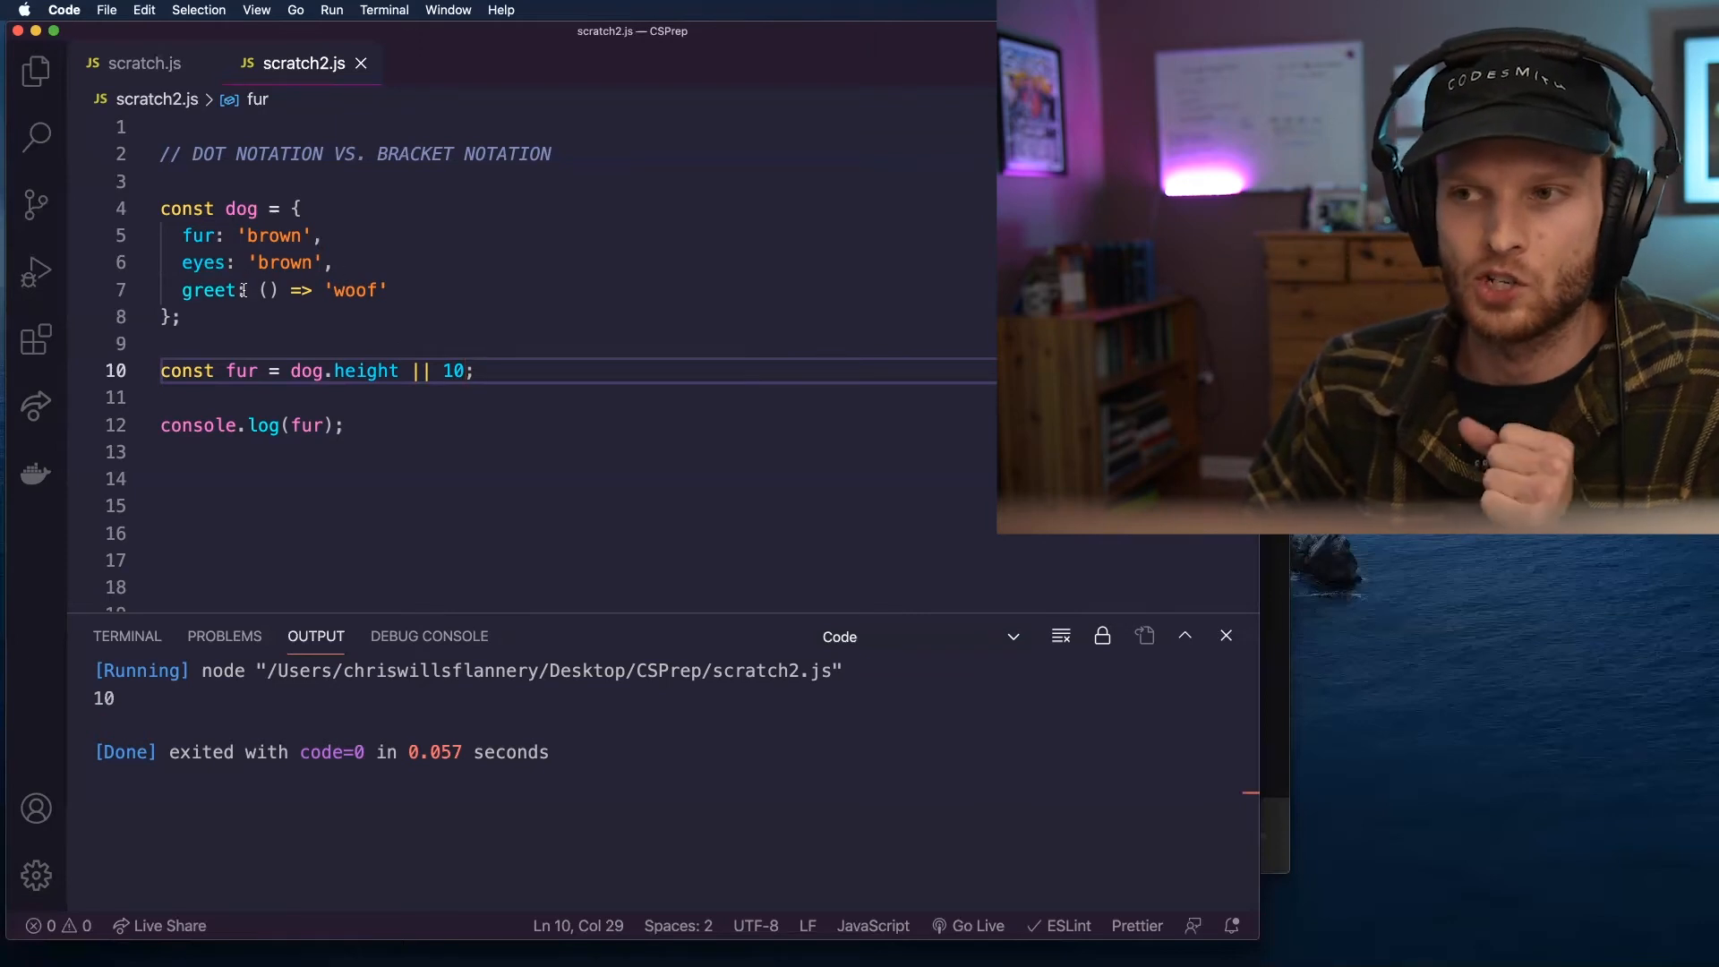
Replace the log line with dog.eyes = 'green';.
{"action": "double_click", "coordinate": [209, 425]}
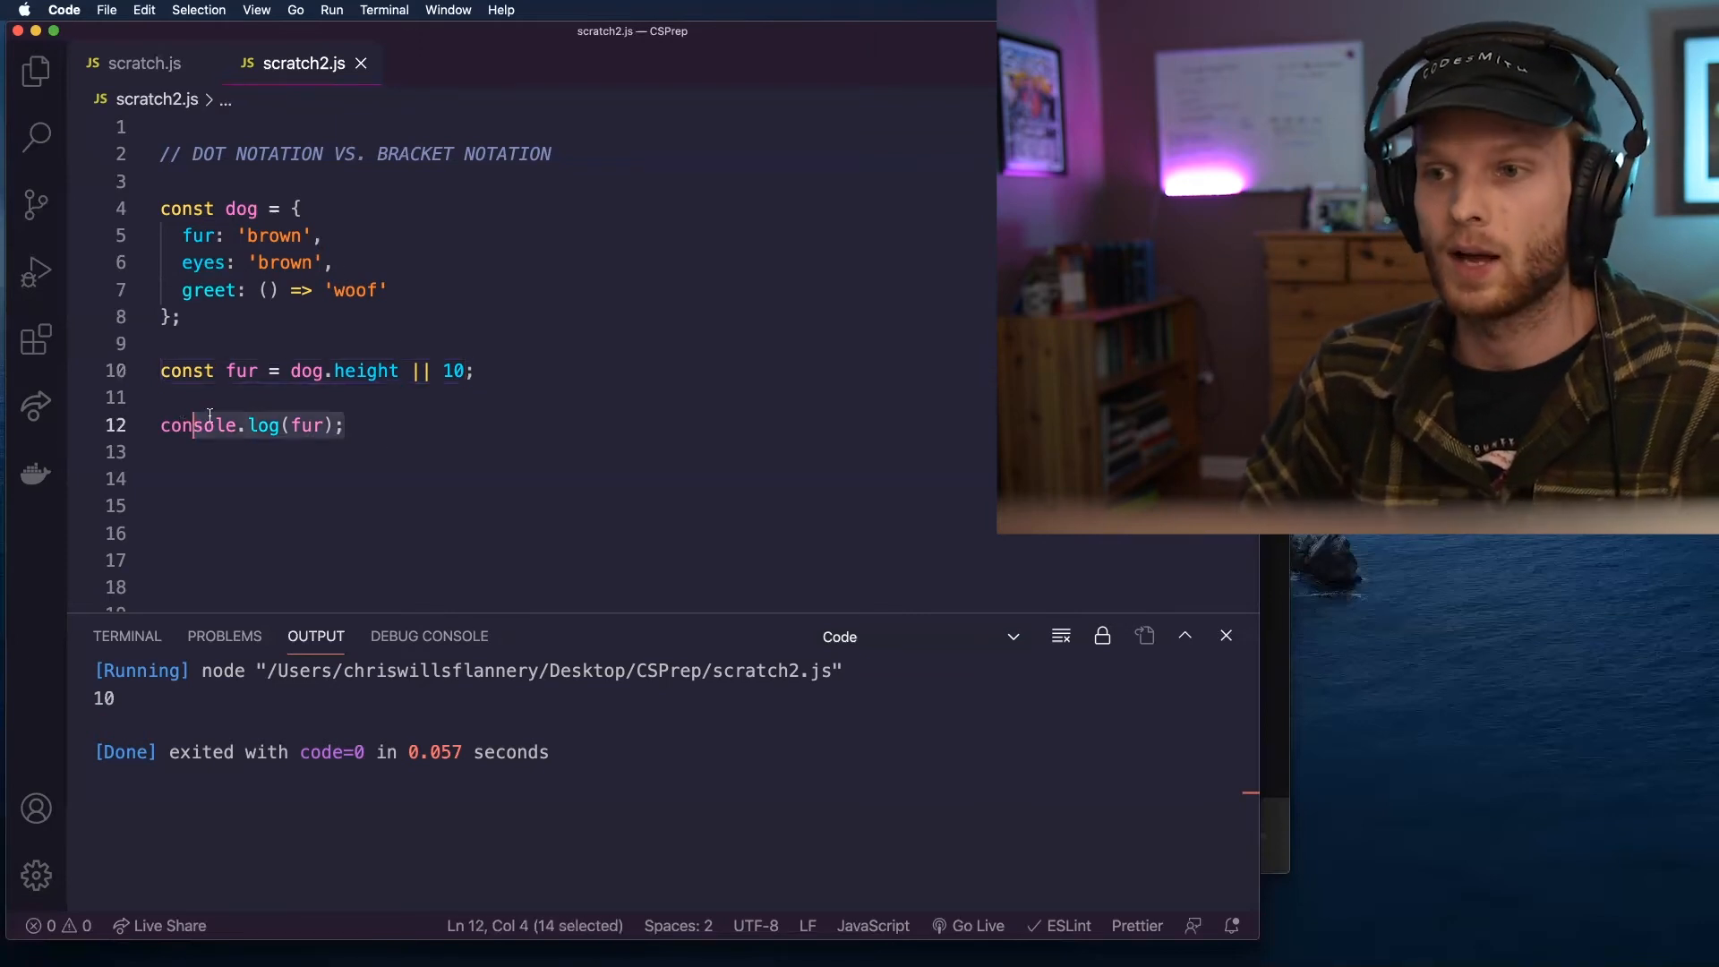
{"action": "type", "text": "dog."}
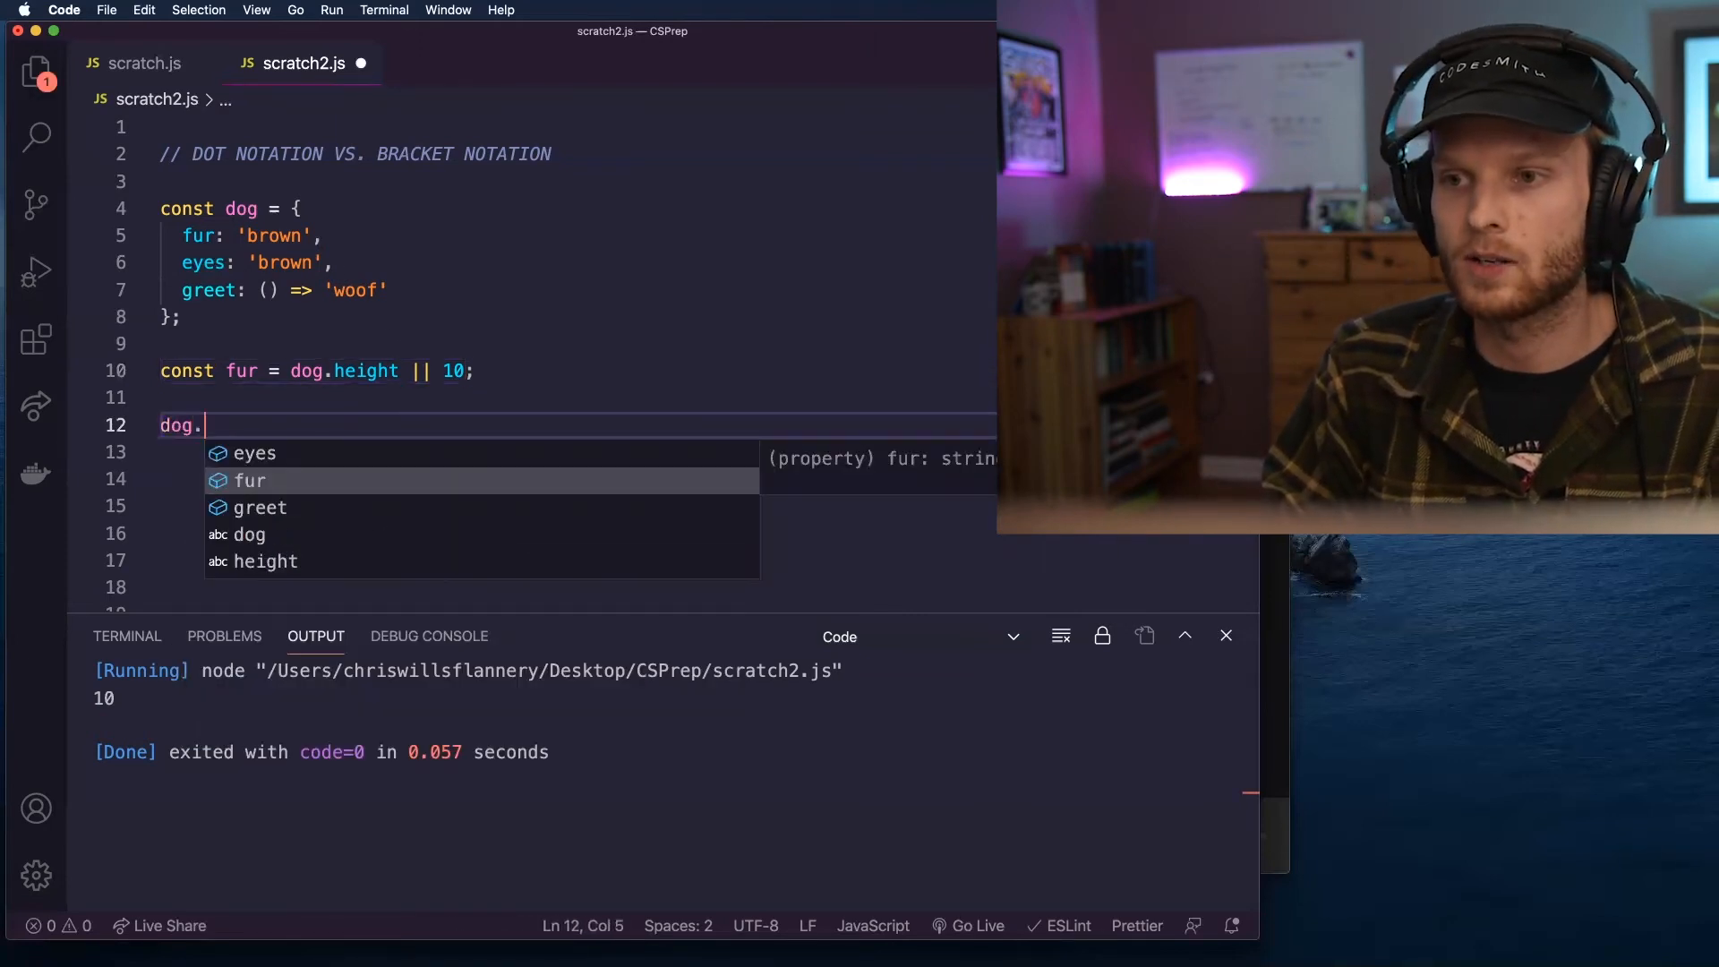
{"action": "type", "text": "eyes = '"}
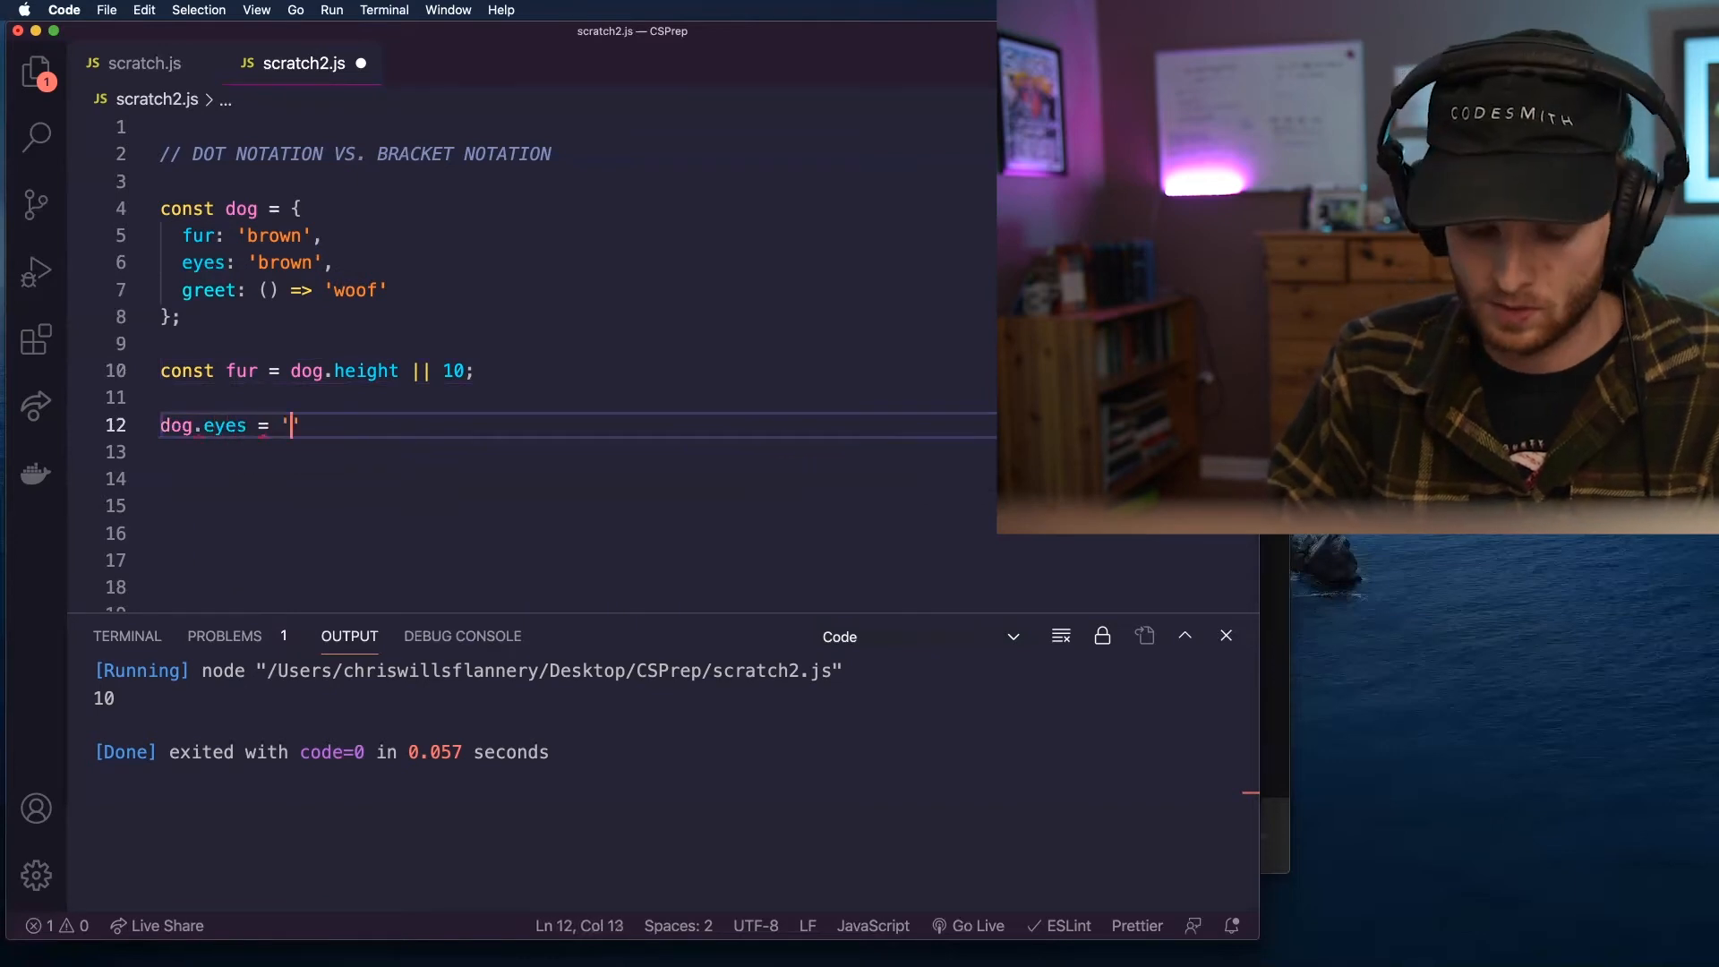
{"action": "type", "text": "green"}
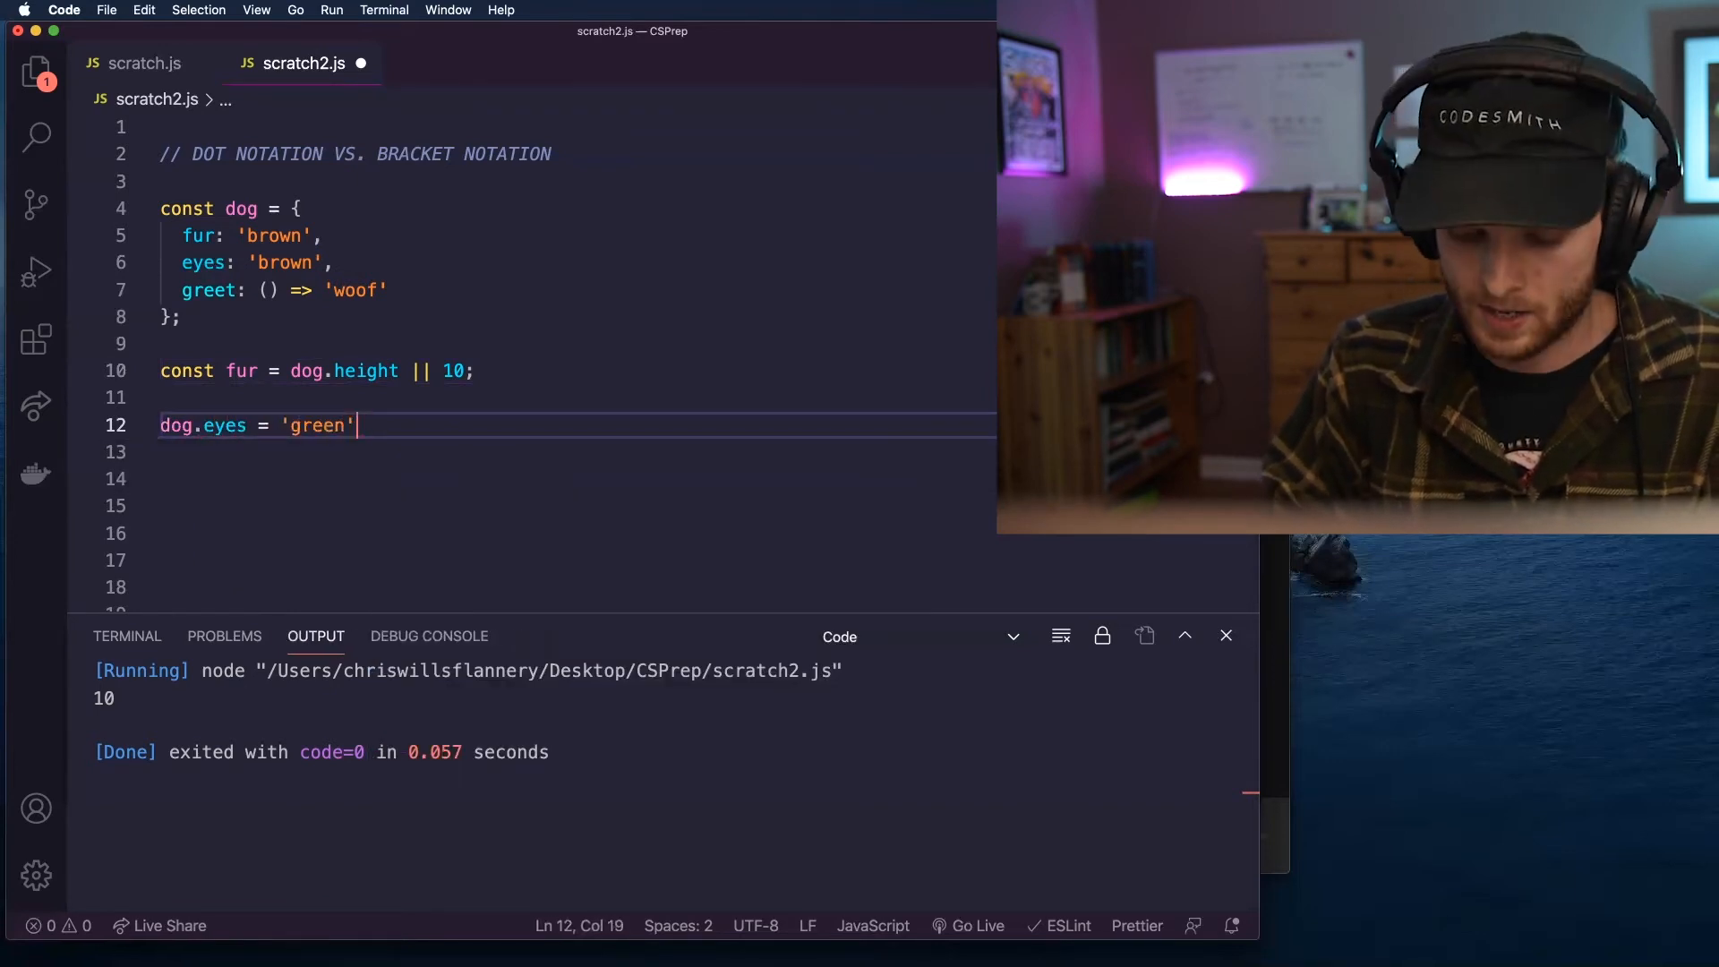
{"action": "type", "text": ";"}
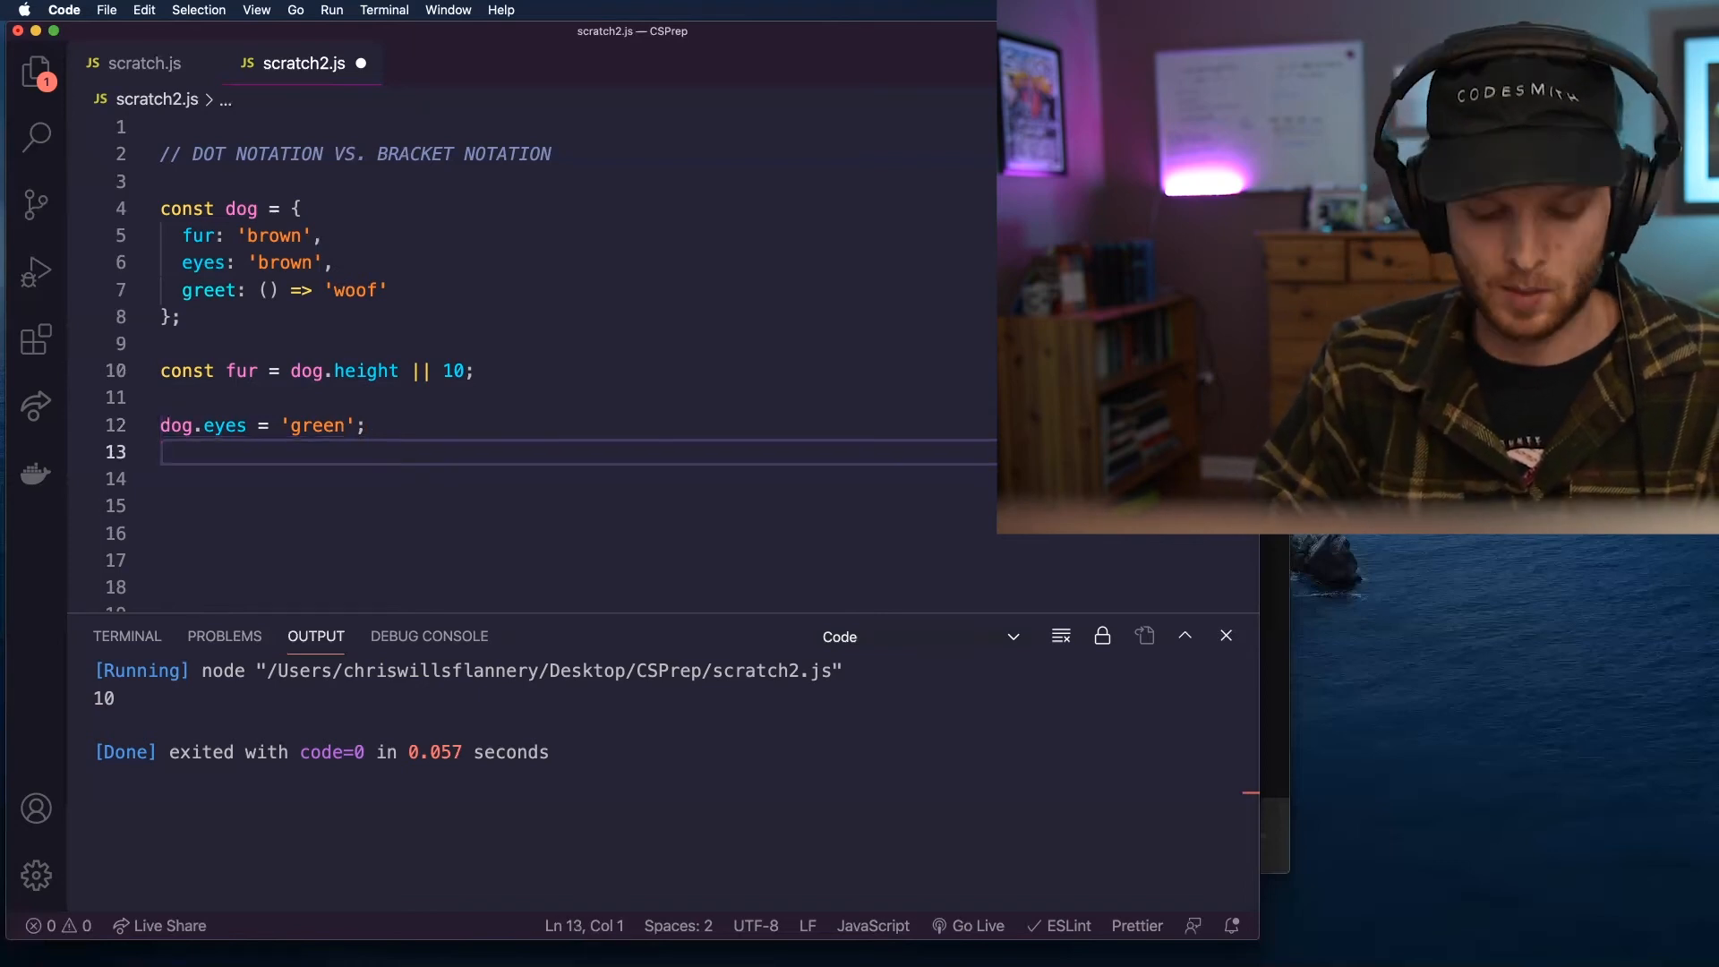
Add dog.weight = 150 and a console.log of the dog.
{"action": "type", "text": "dog."}
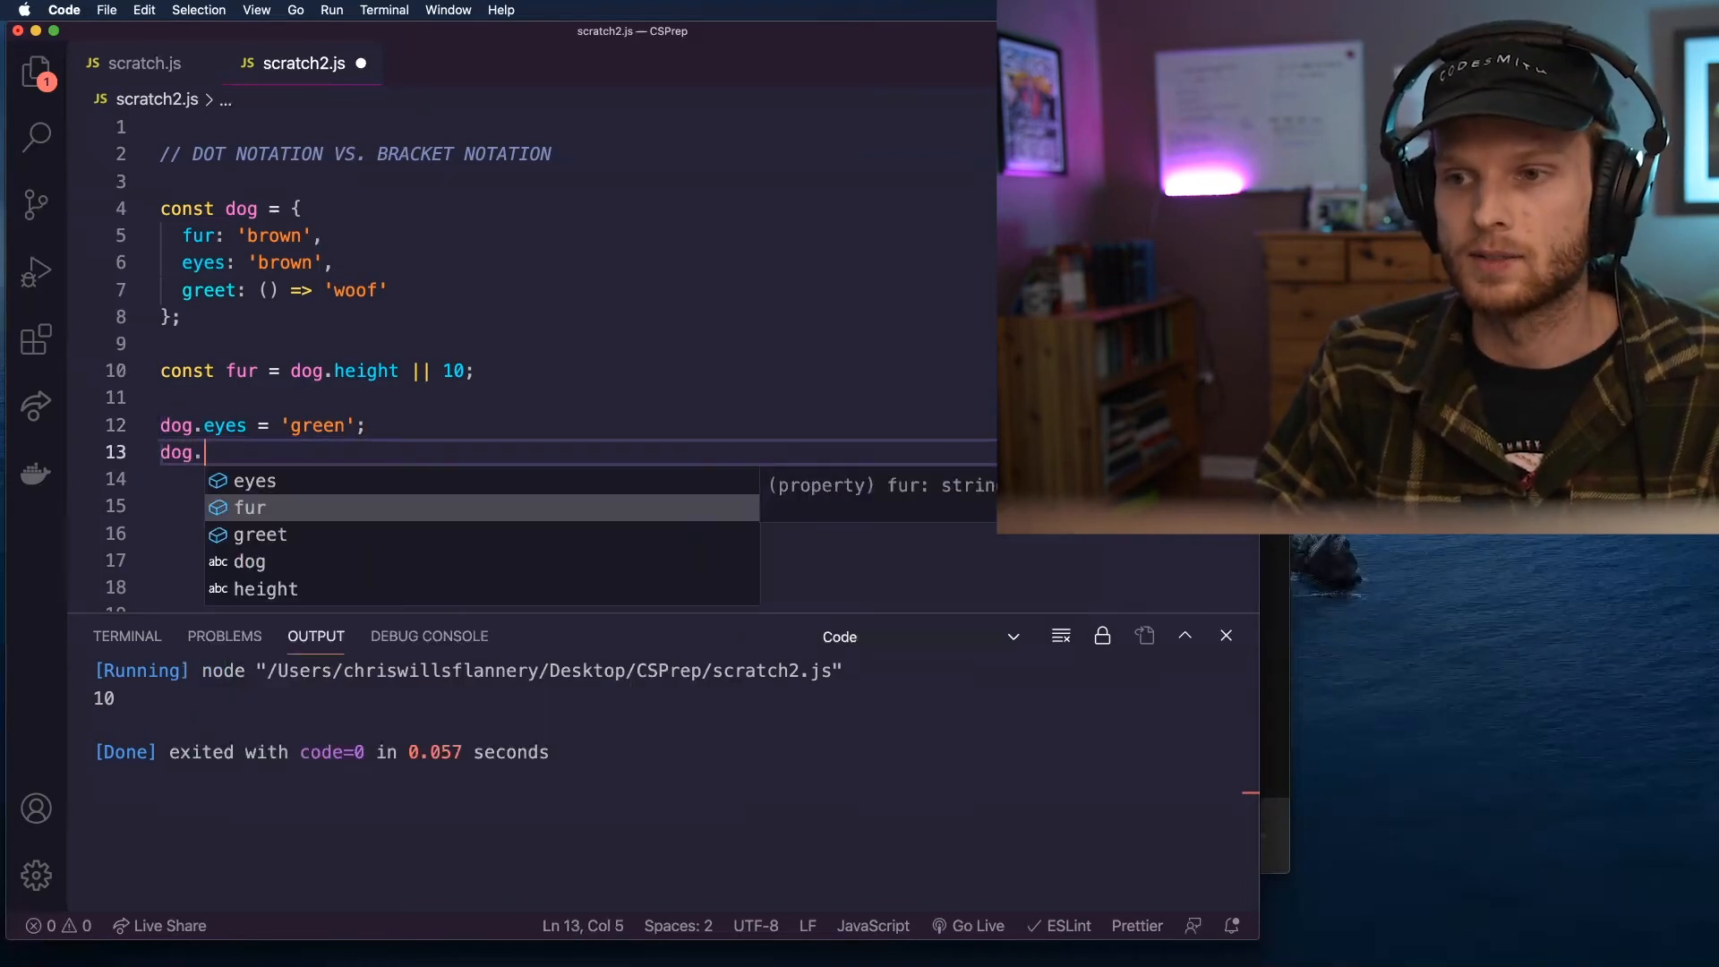
{"action": "type", "text": "weight ="}
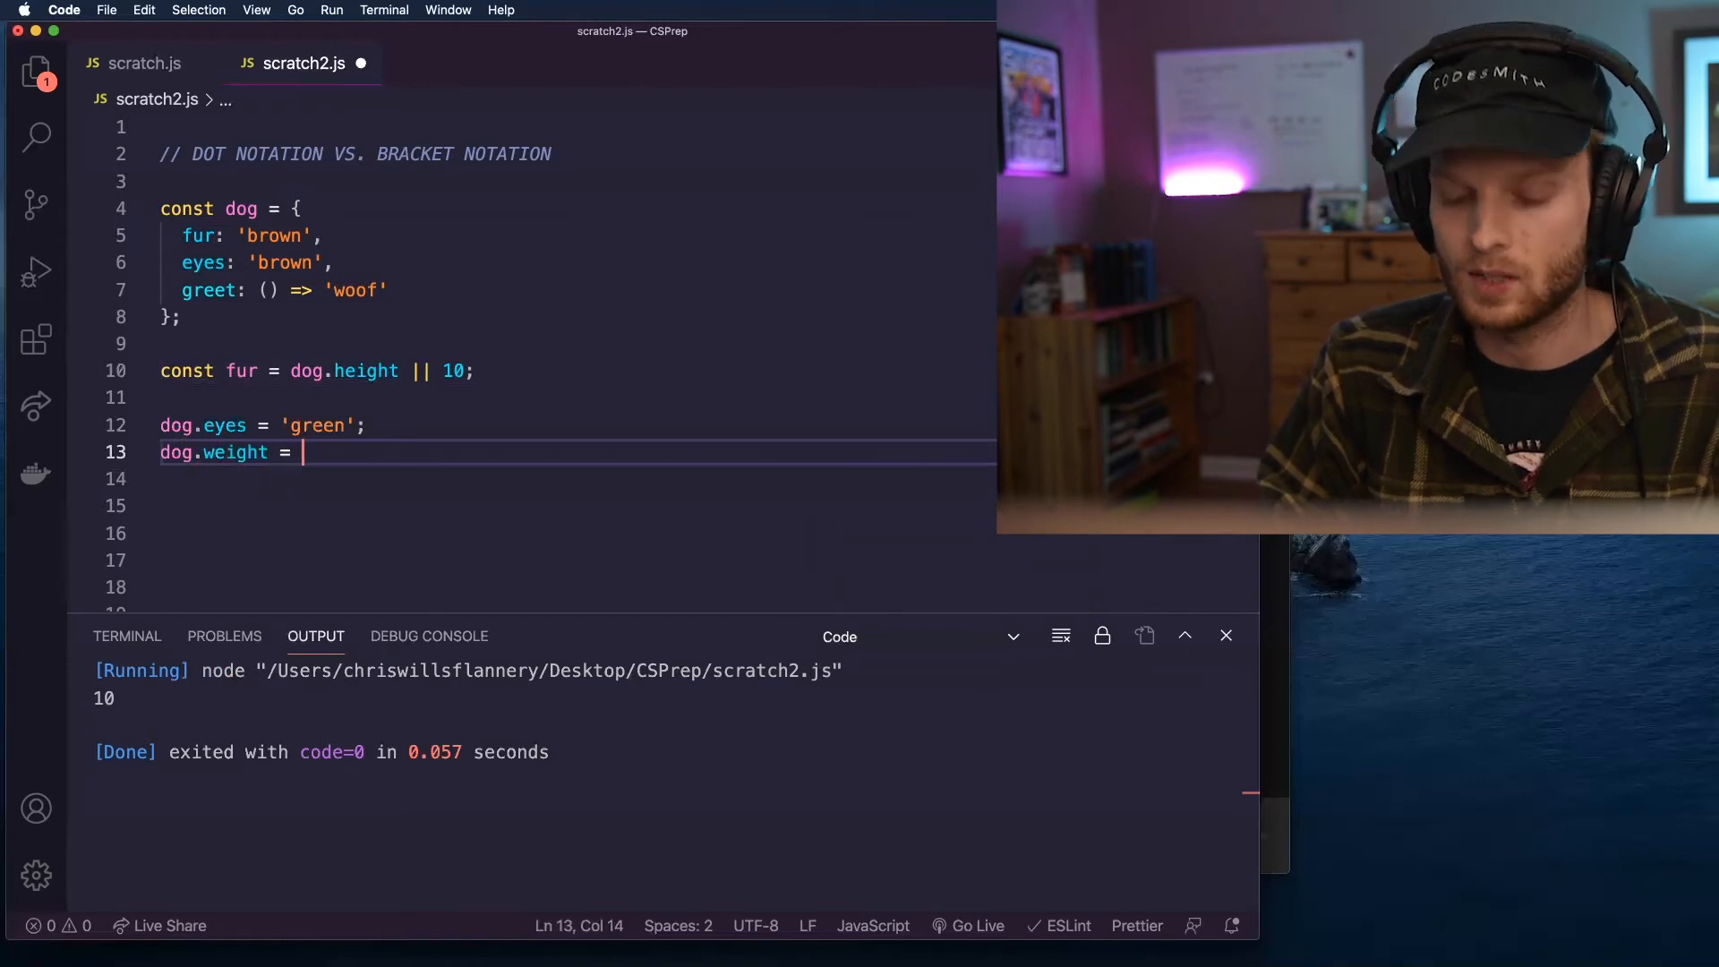
{"action": "type", "text": "150"}
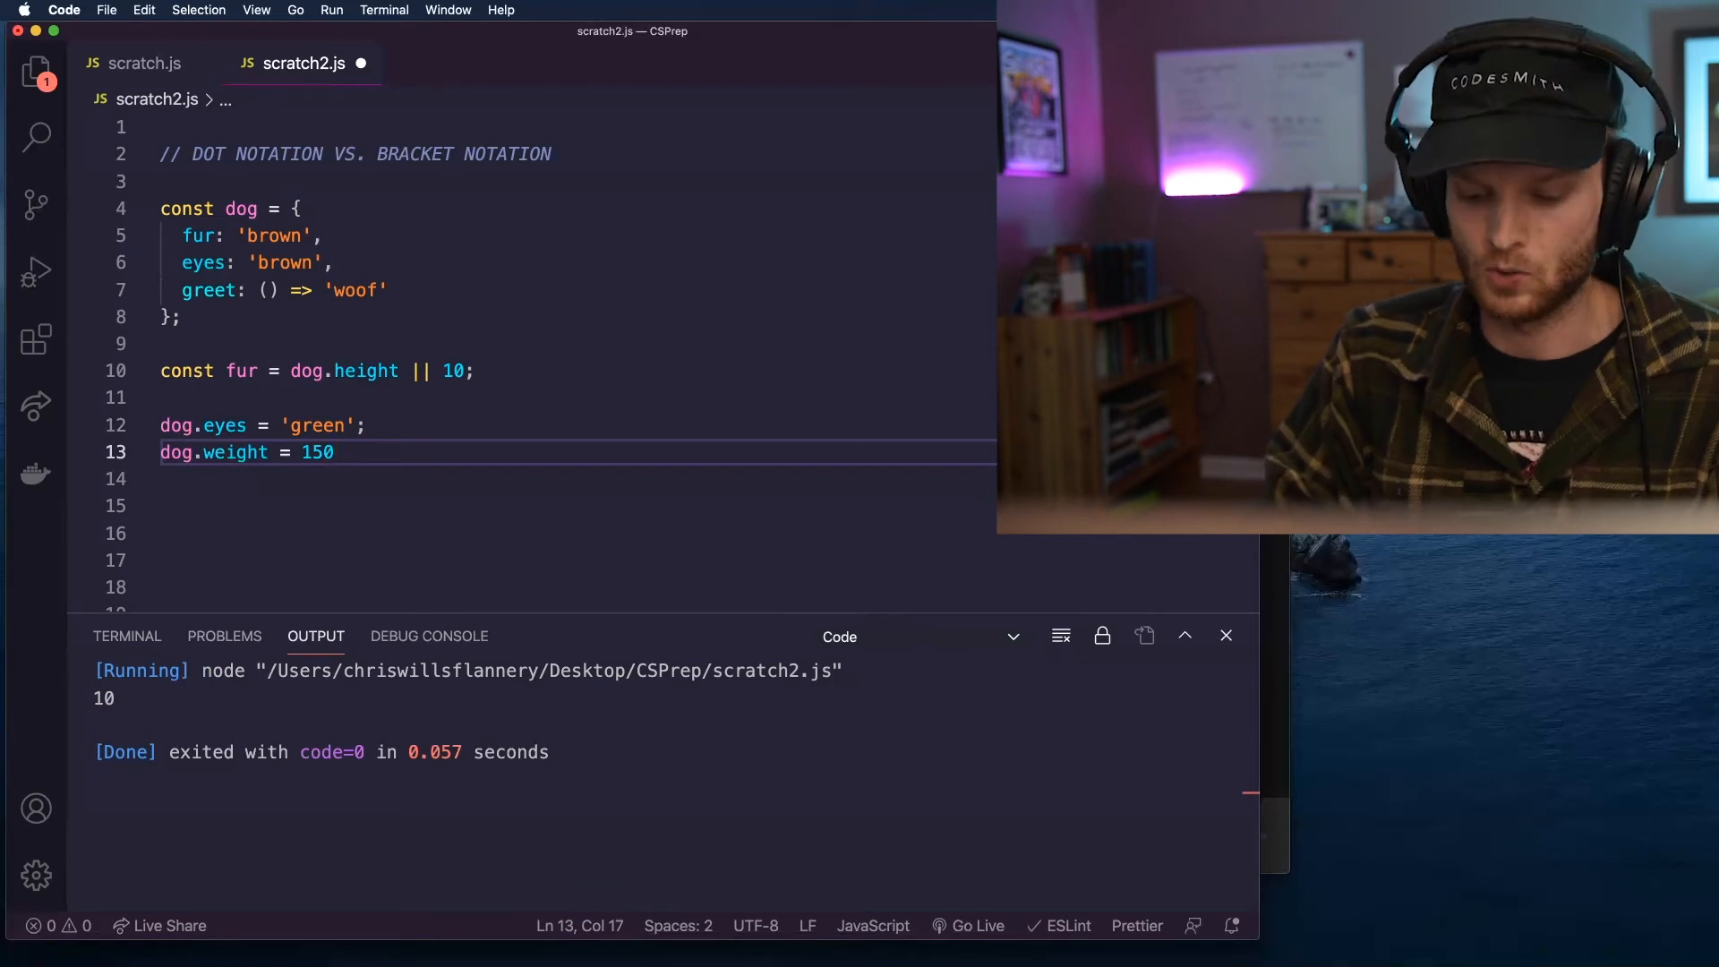
{"action": "type", "text": "console.log(dog);"}
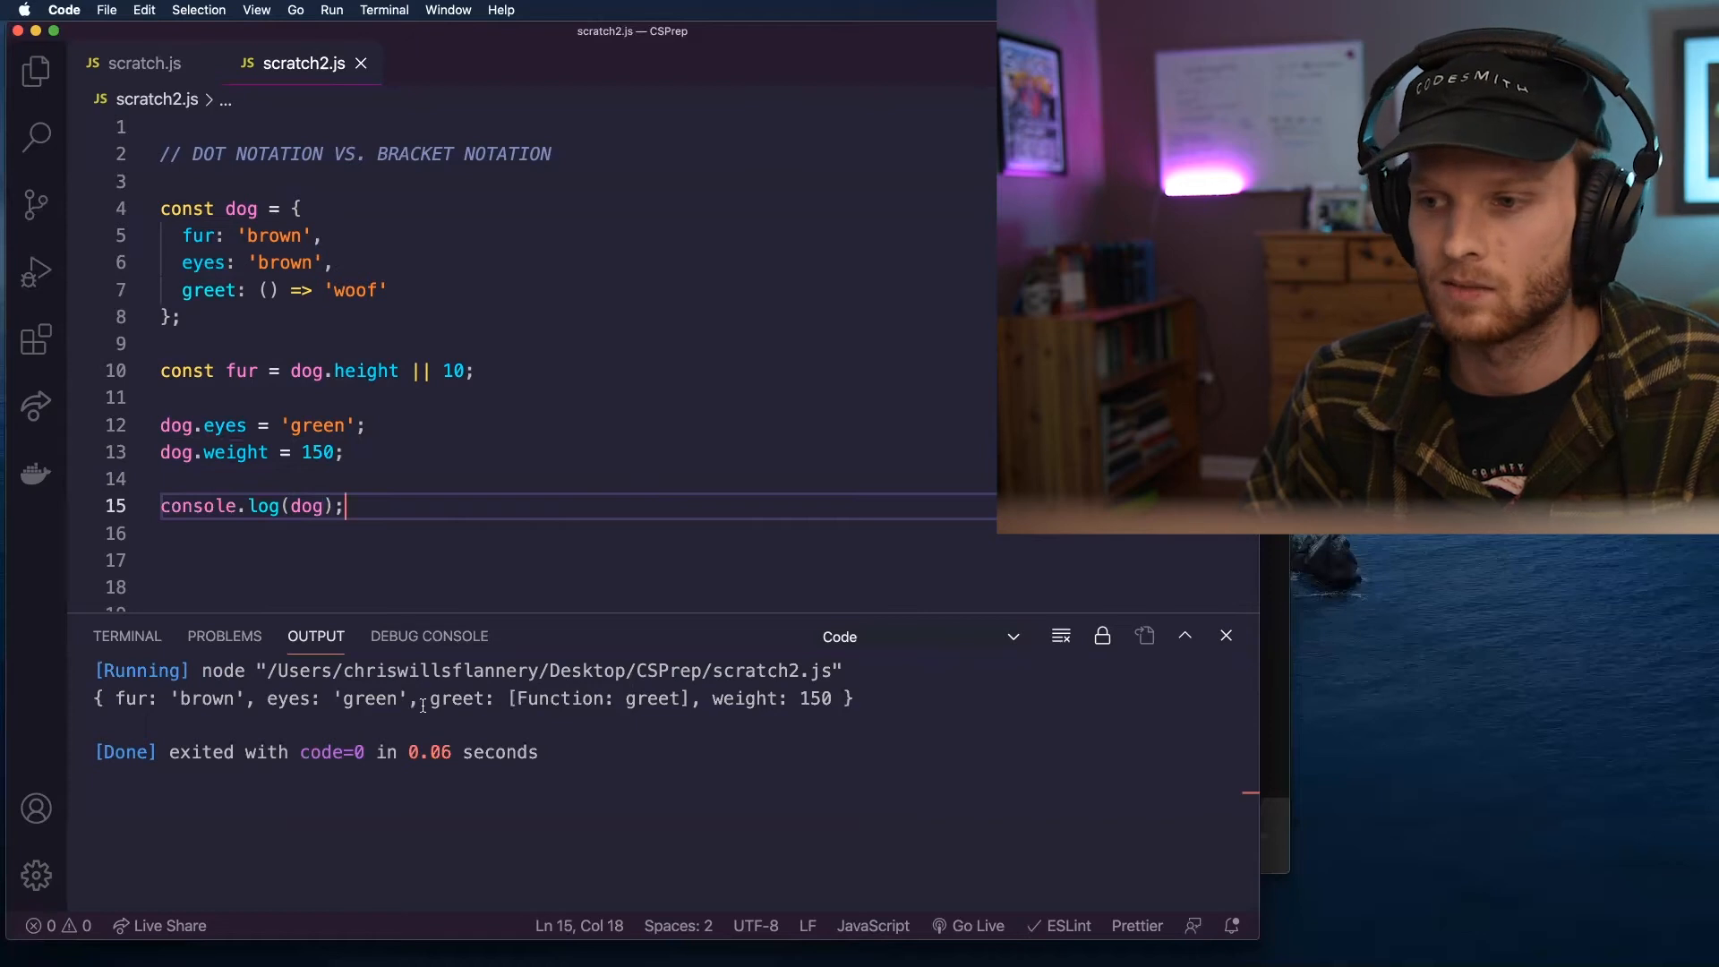
{"action": "double_click", "coordinate": [332, 698]}
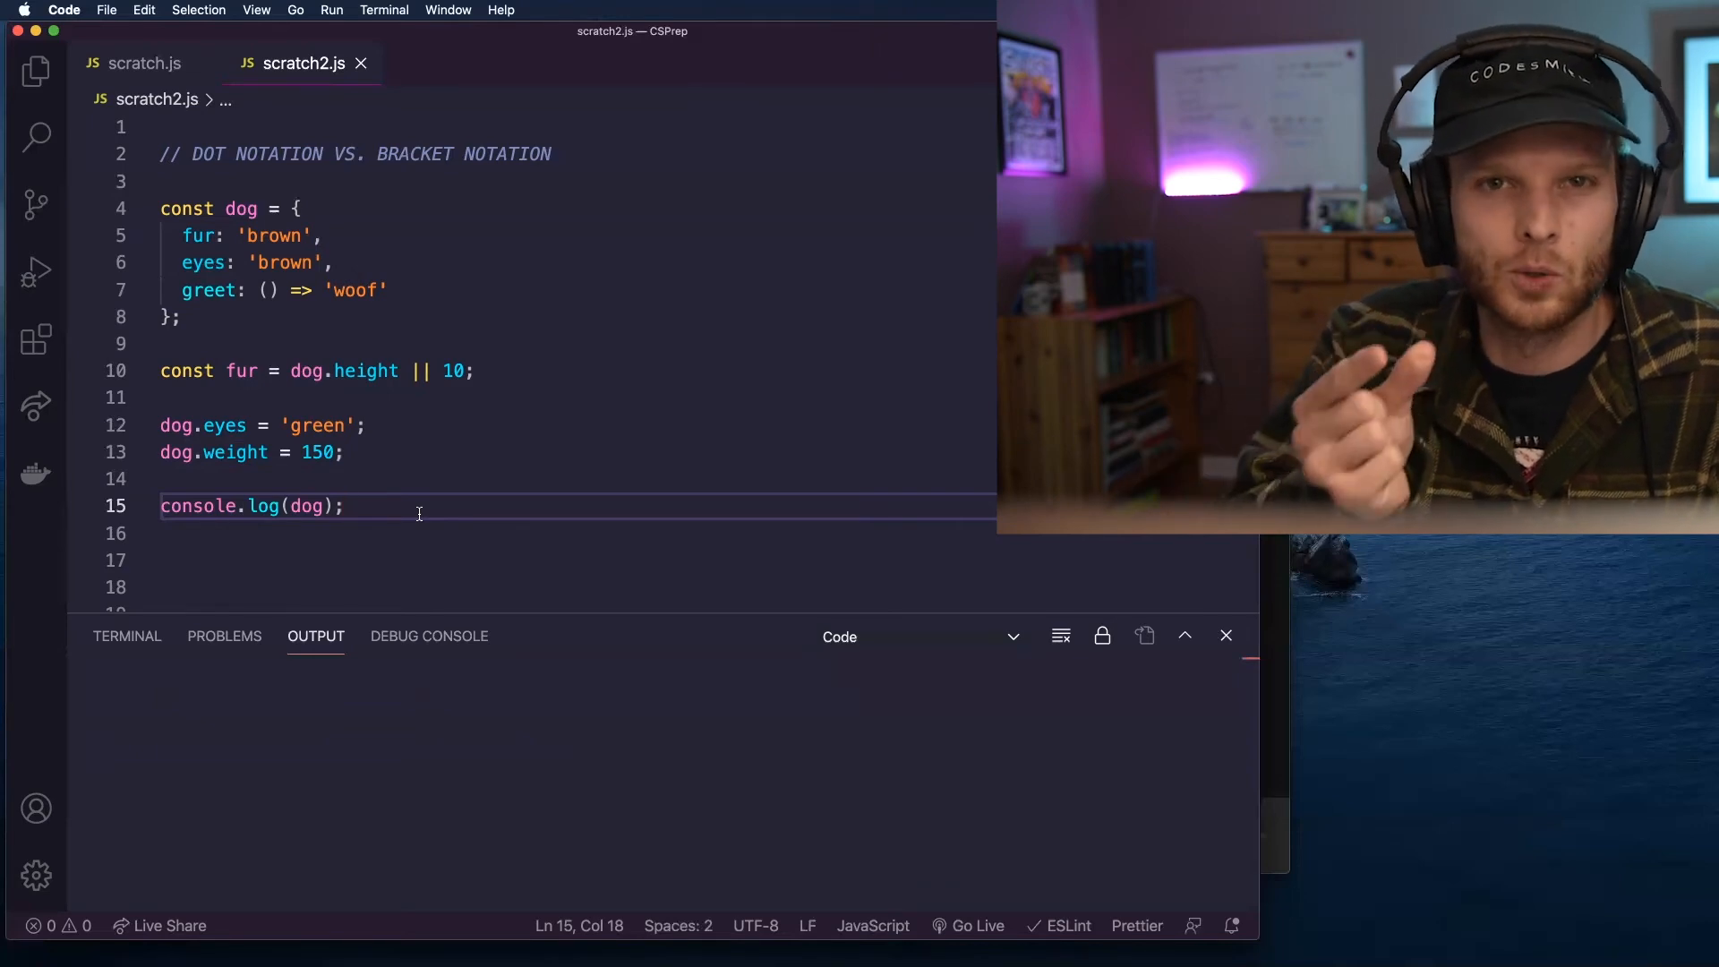
{"action": "left_click", "coordinate": [202, 235]}
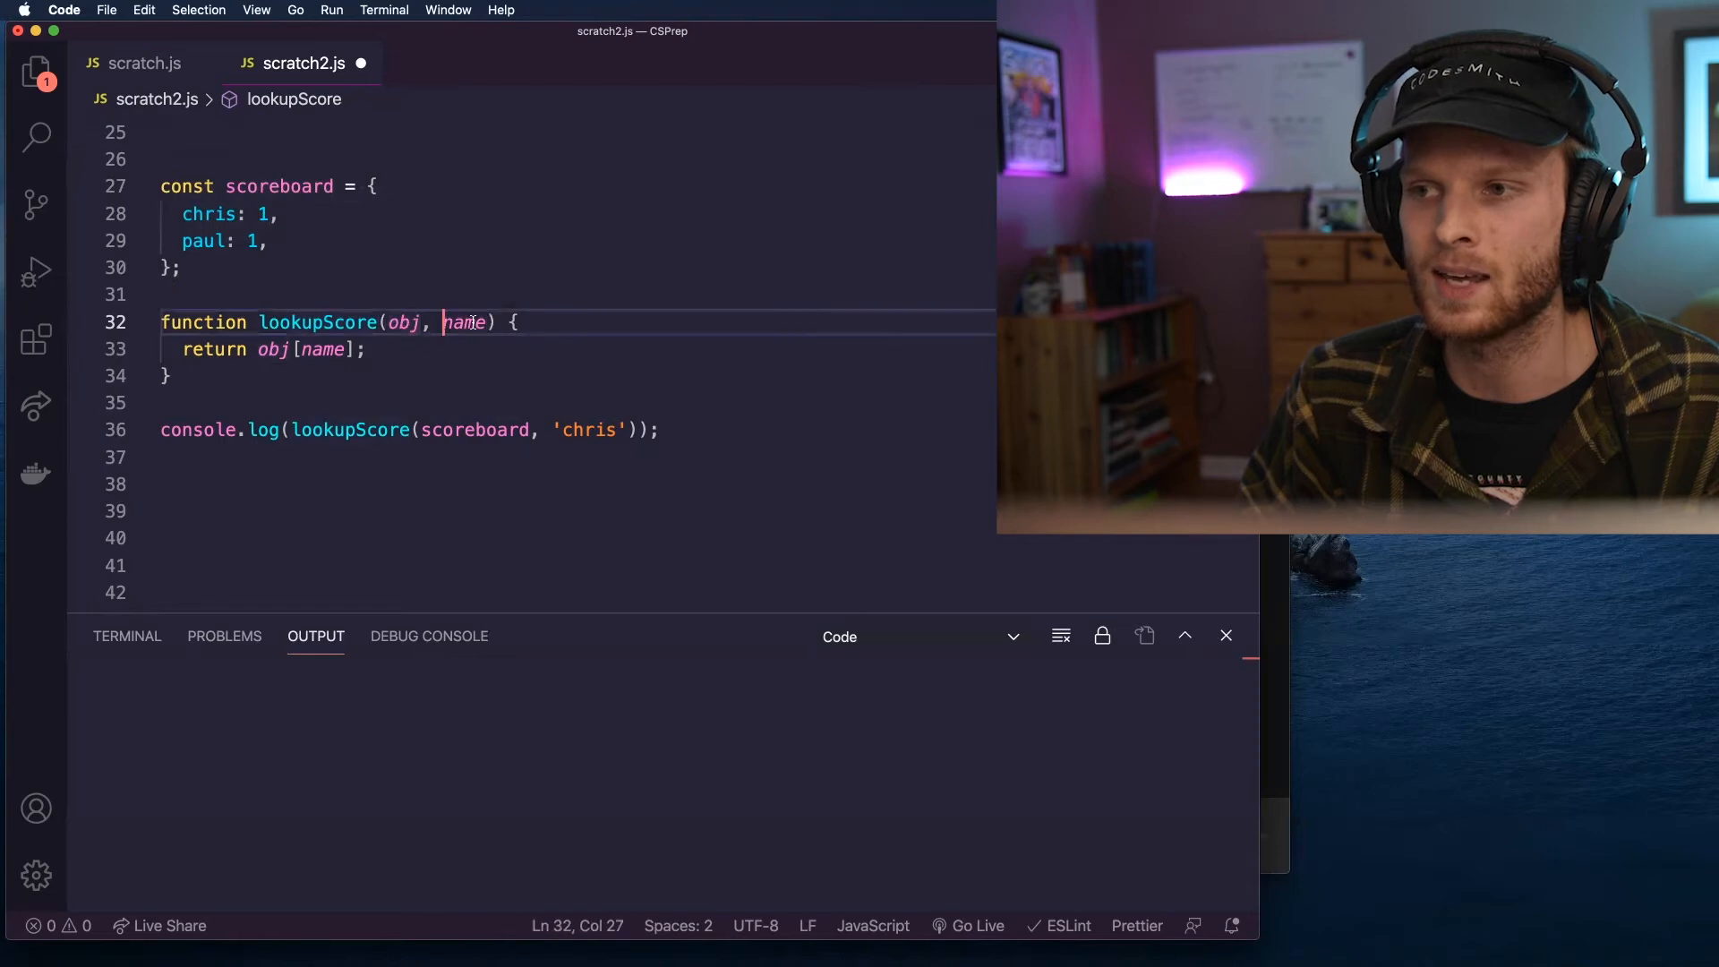
Highlight the name parameter, the obj[name] lookup and the 'chris' argument, then start a new line below.
{"action": "double_click", "coordinate": [272, 349]}
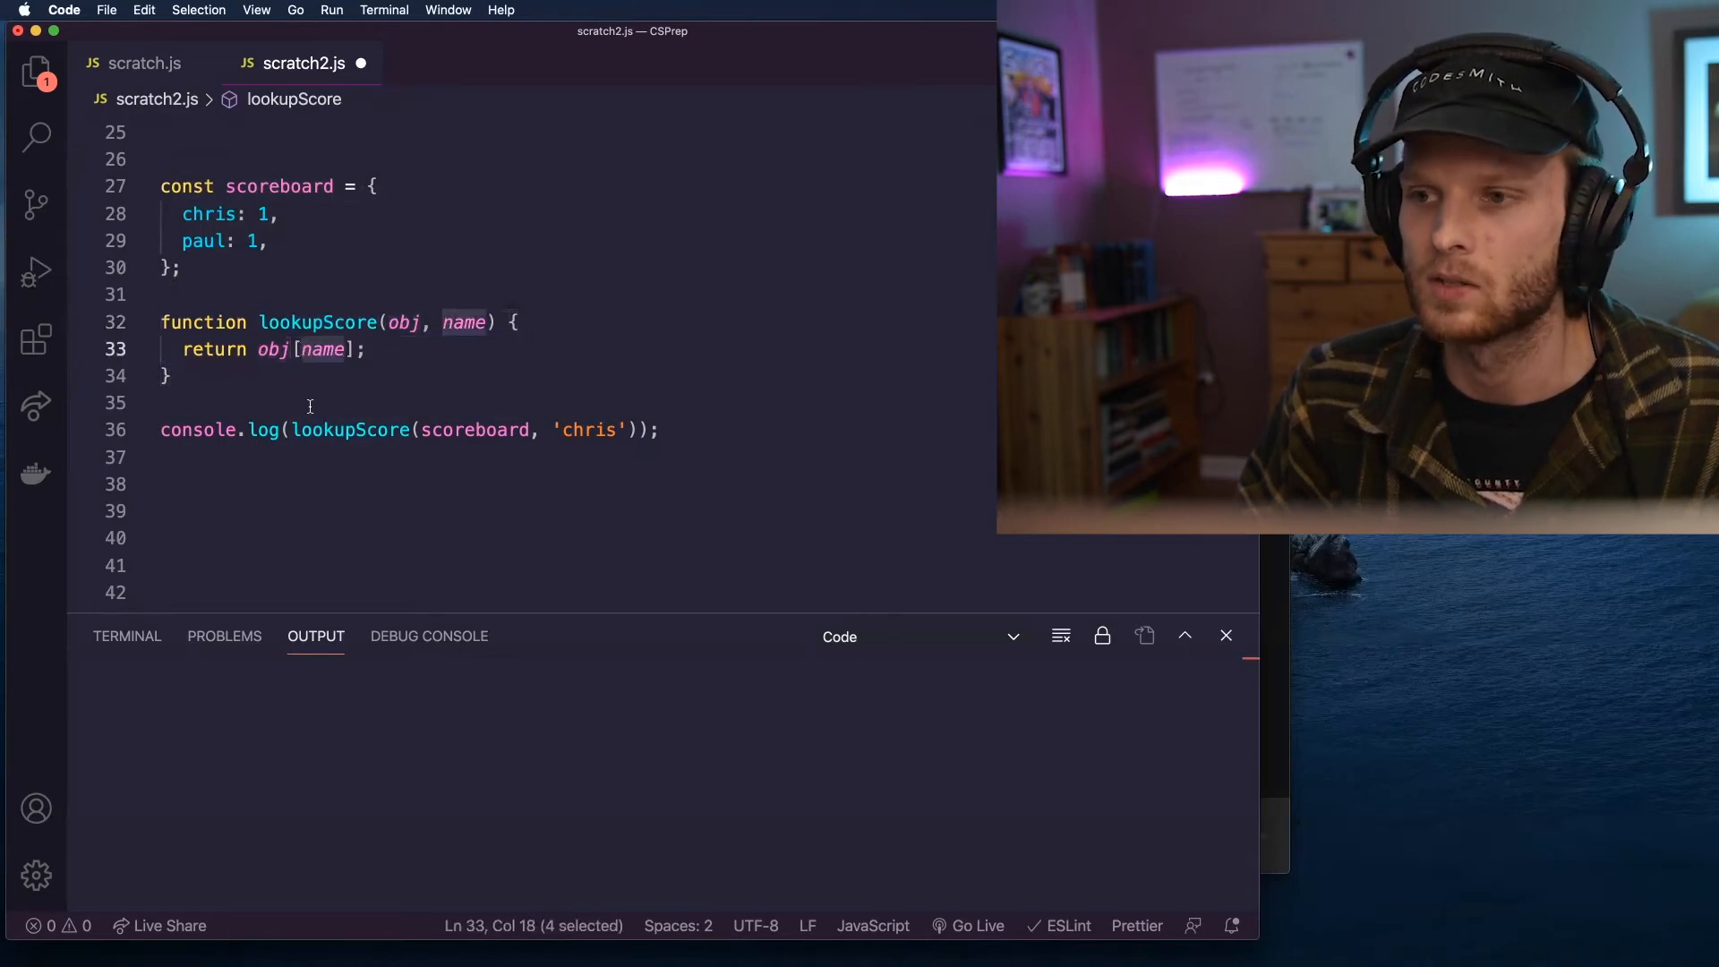
{"action": "double_click", "coordinate": [348, 429]}
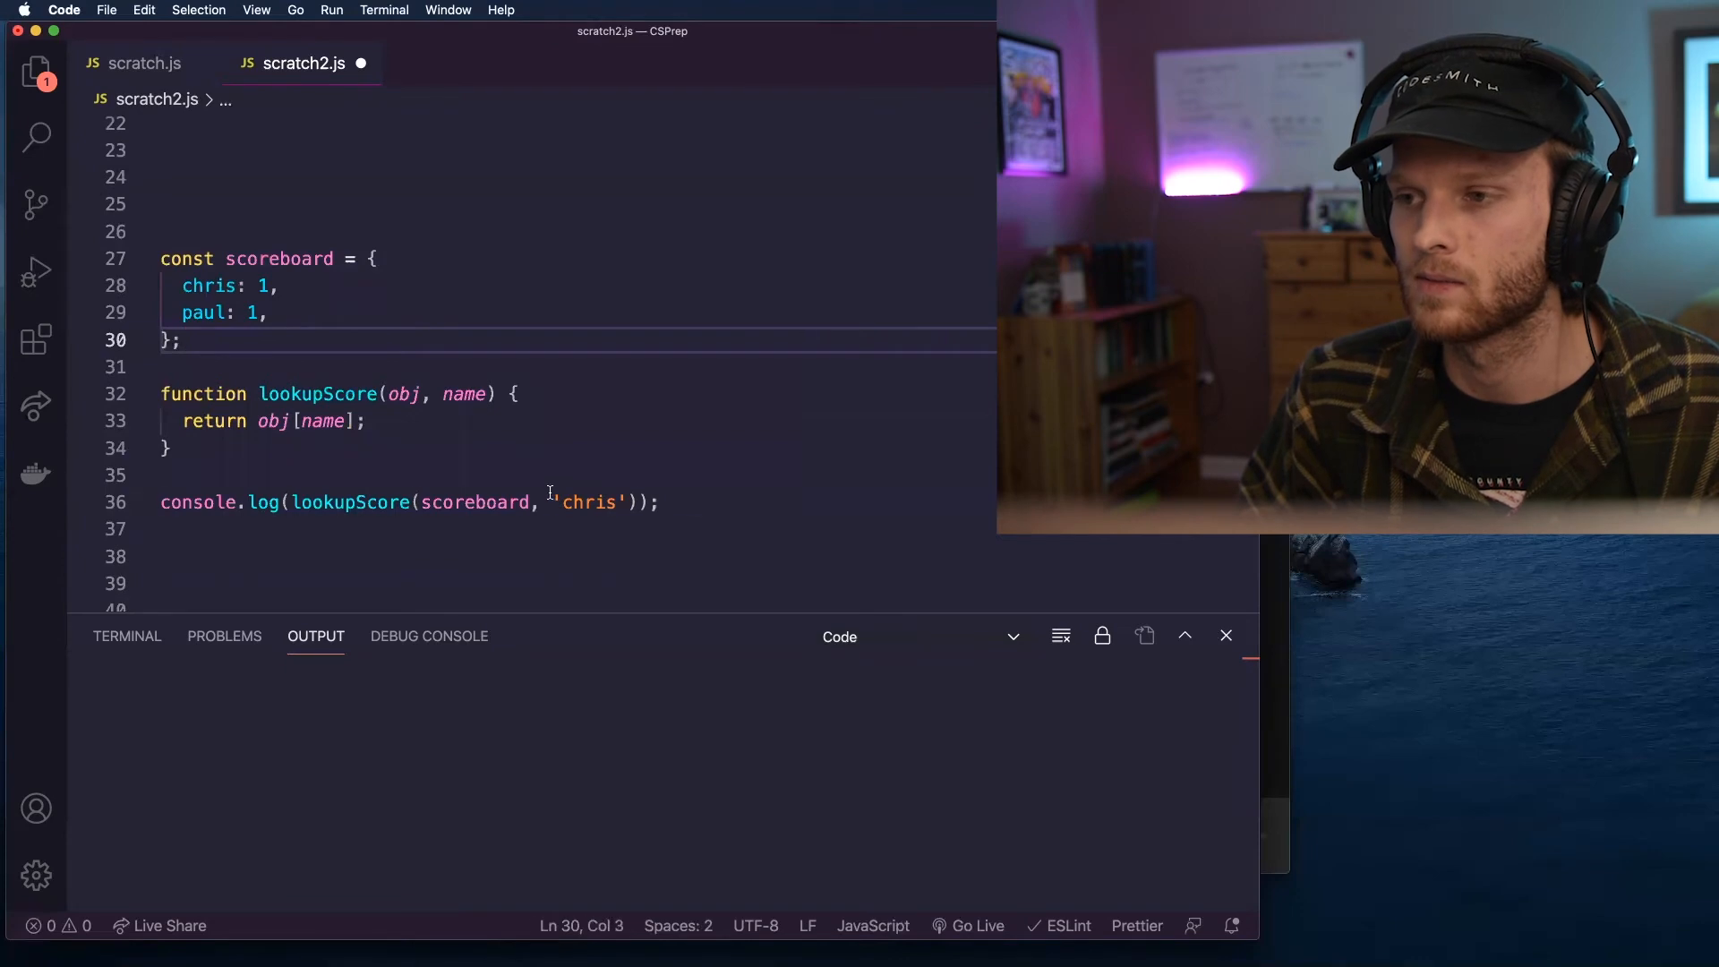
{"action": "double_click", "coordinate": [589, 502]}
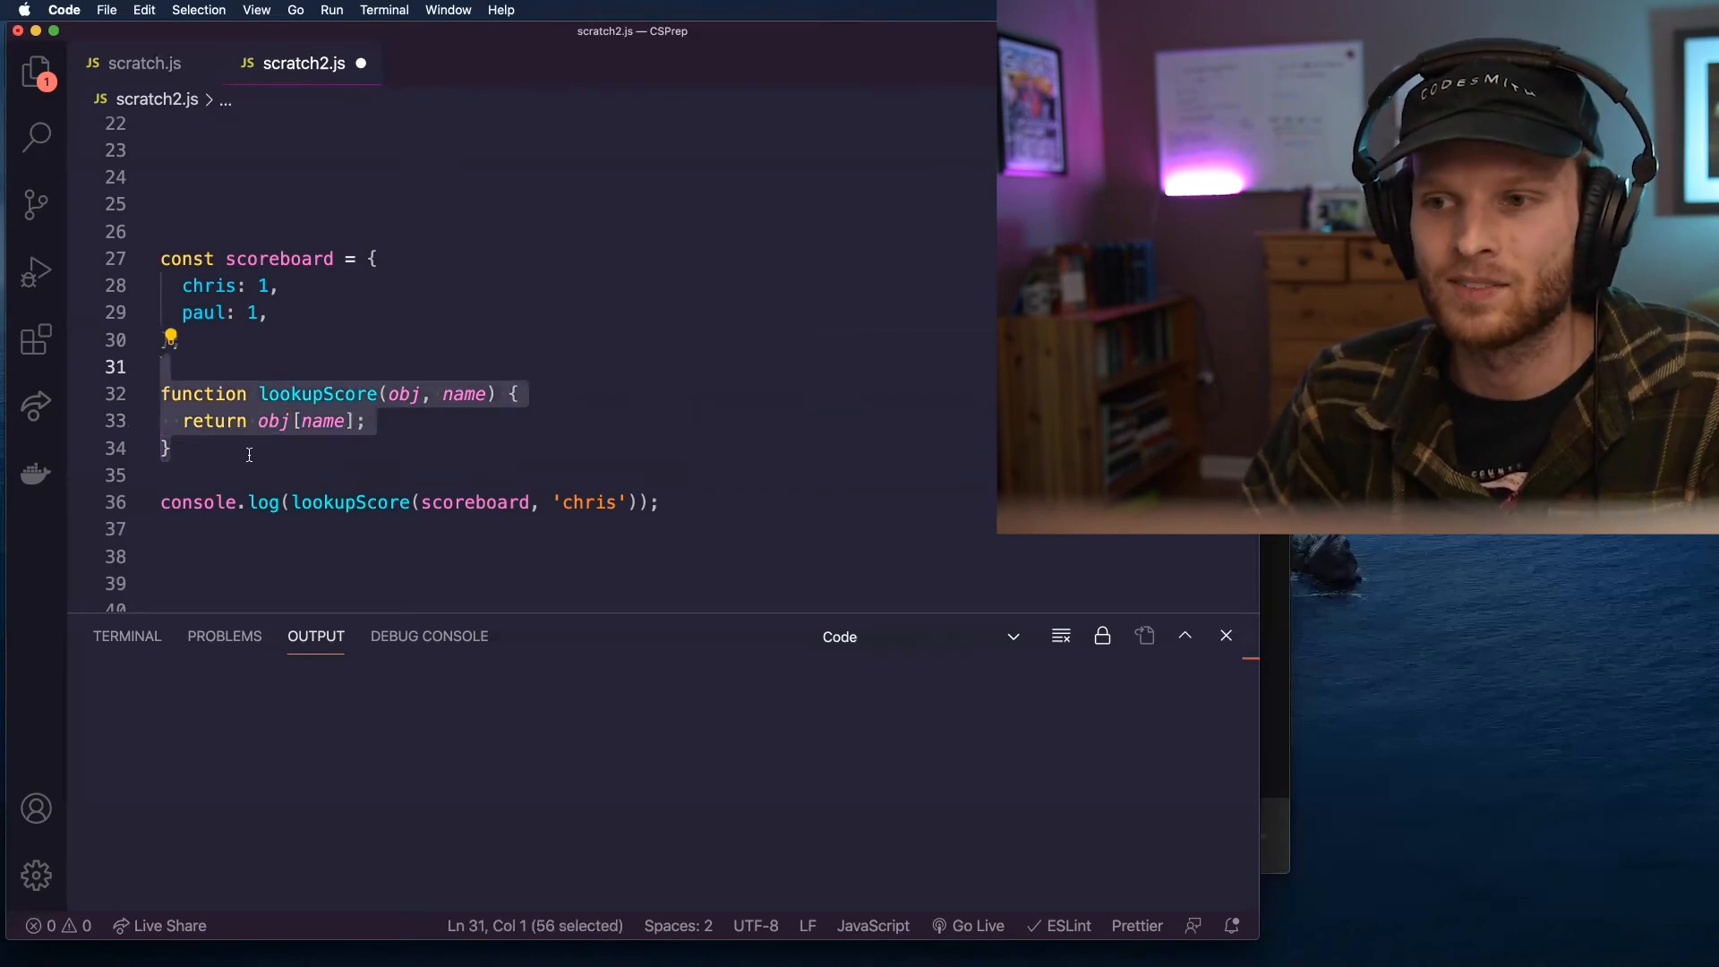
{"action": "left_click", "coordinate": [247, 444]}
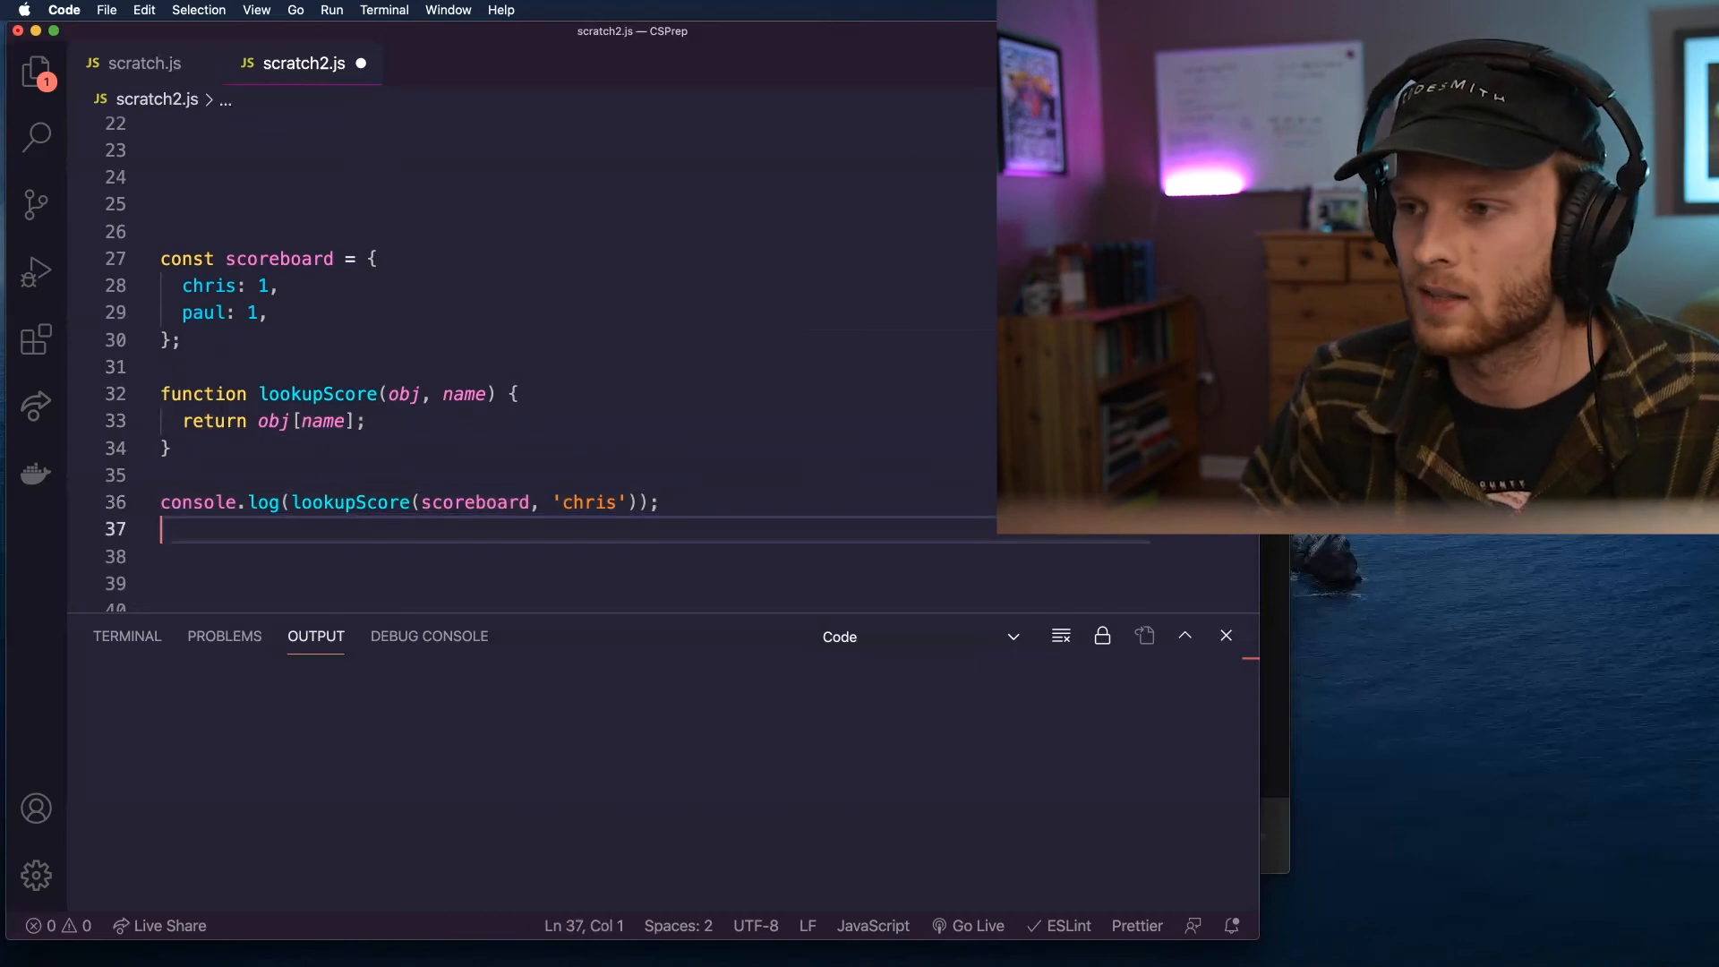
Paste a second lookupScore log call and select its name to change to 'paul'.
{"action": "type", "text": "console.log(lookupScore(scoreboard, 'chris'));"}
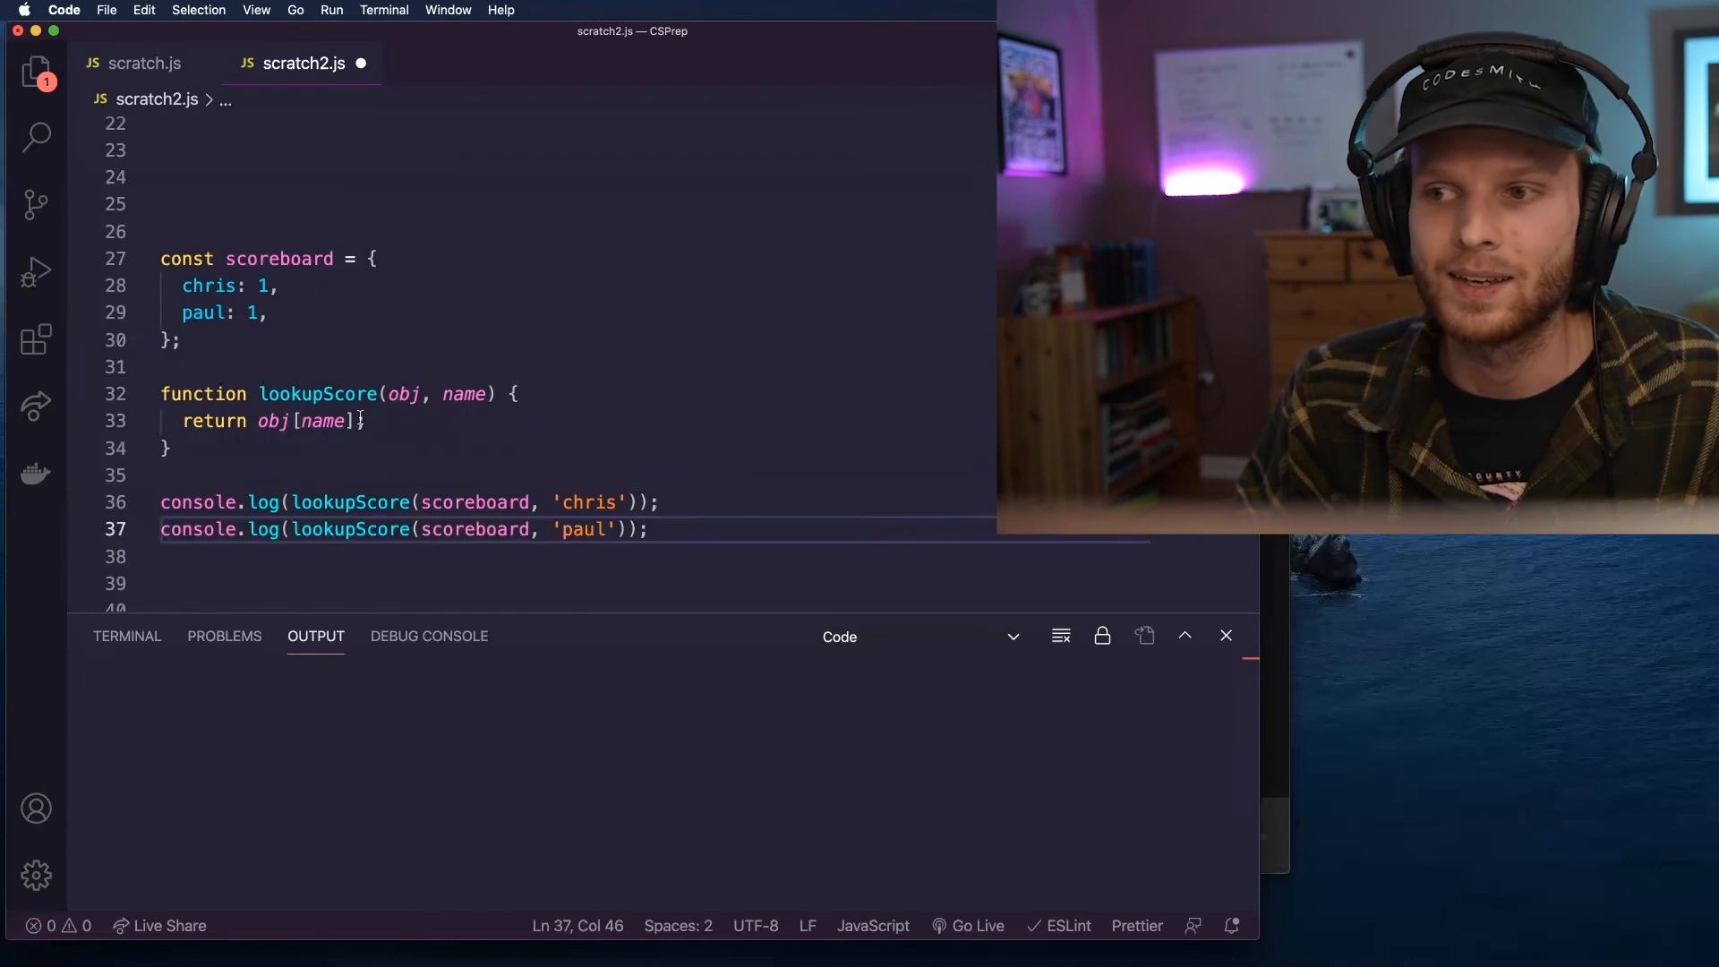
{"action": "double_click", "coordinate": [324, 421]}
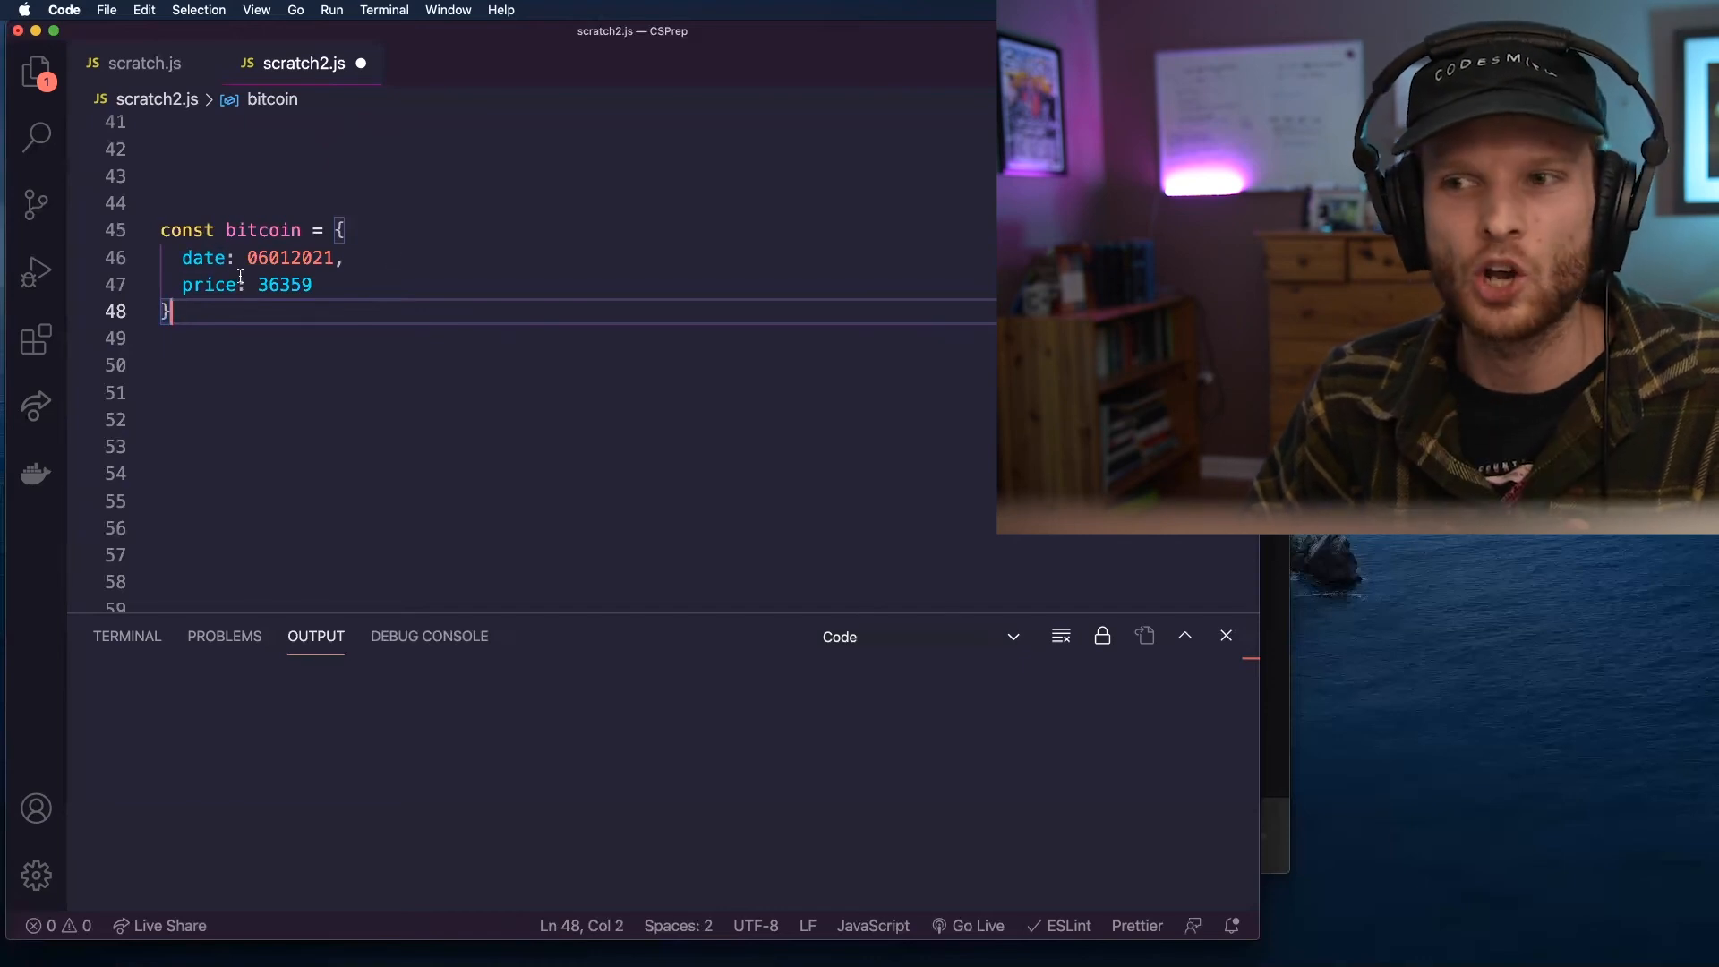
Rename the bitcoin price key to price-USD and begin wrapping the date key in quotes.
{"action": "double_click", "coordinate": [205, 258]}
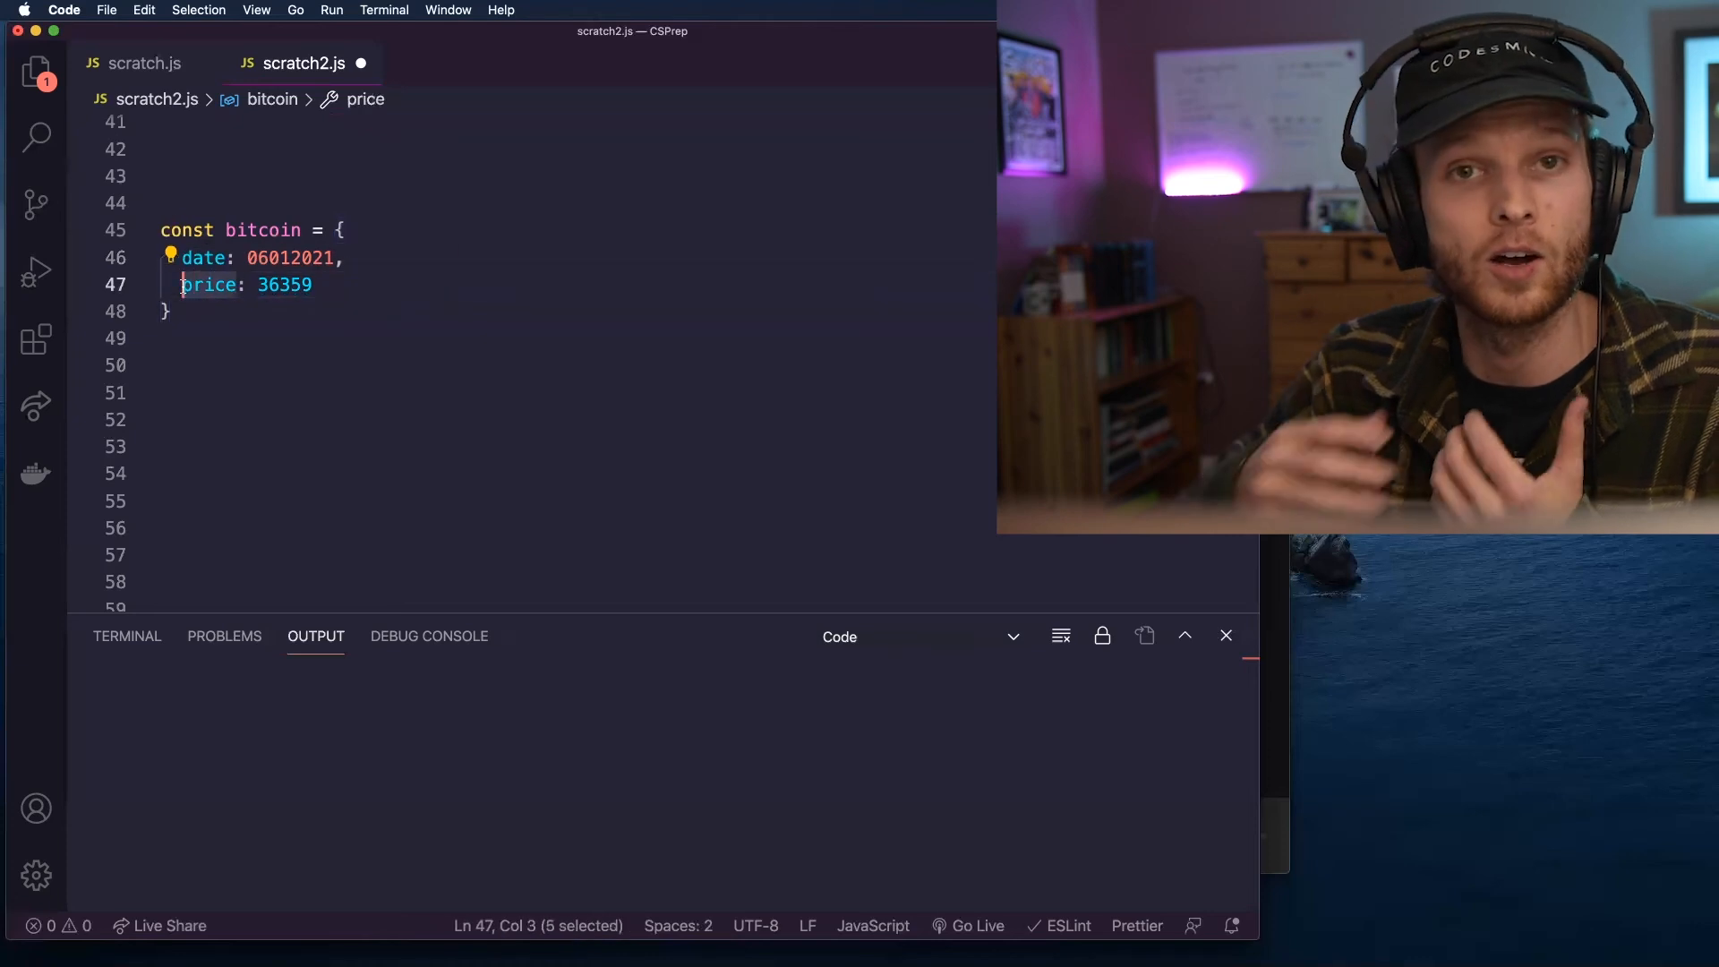
{"action": "left_click", "coordinate": [165, 311]}
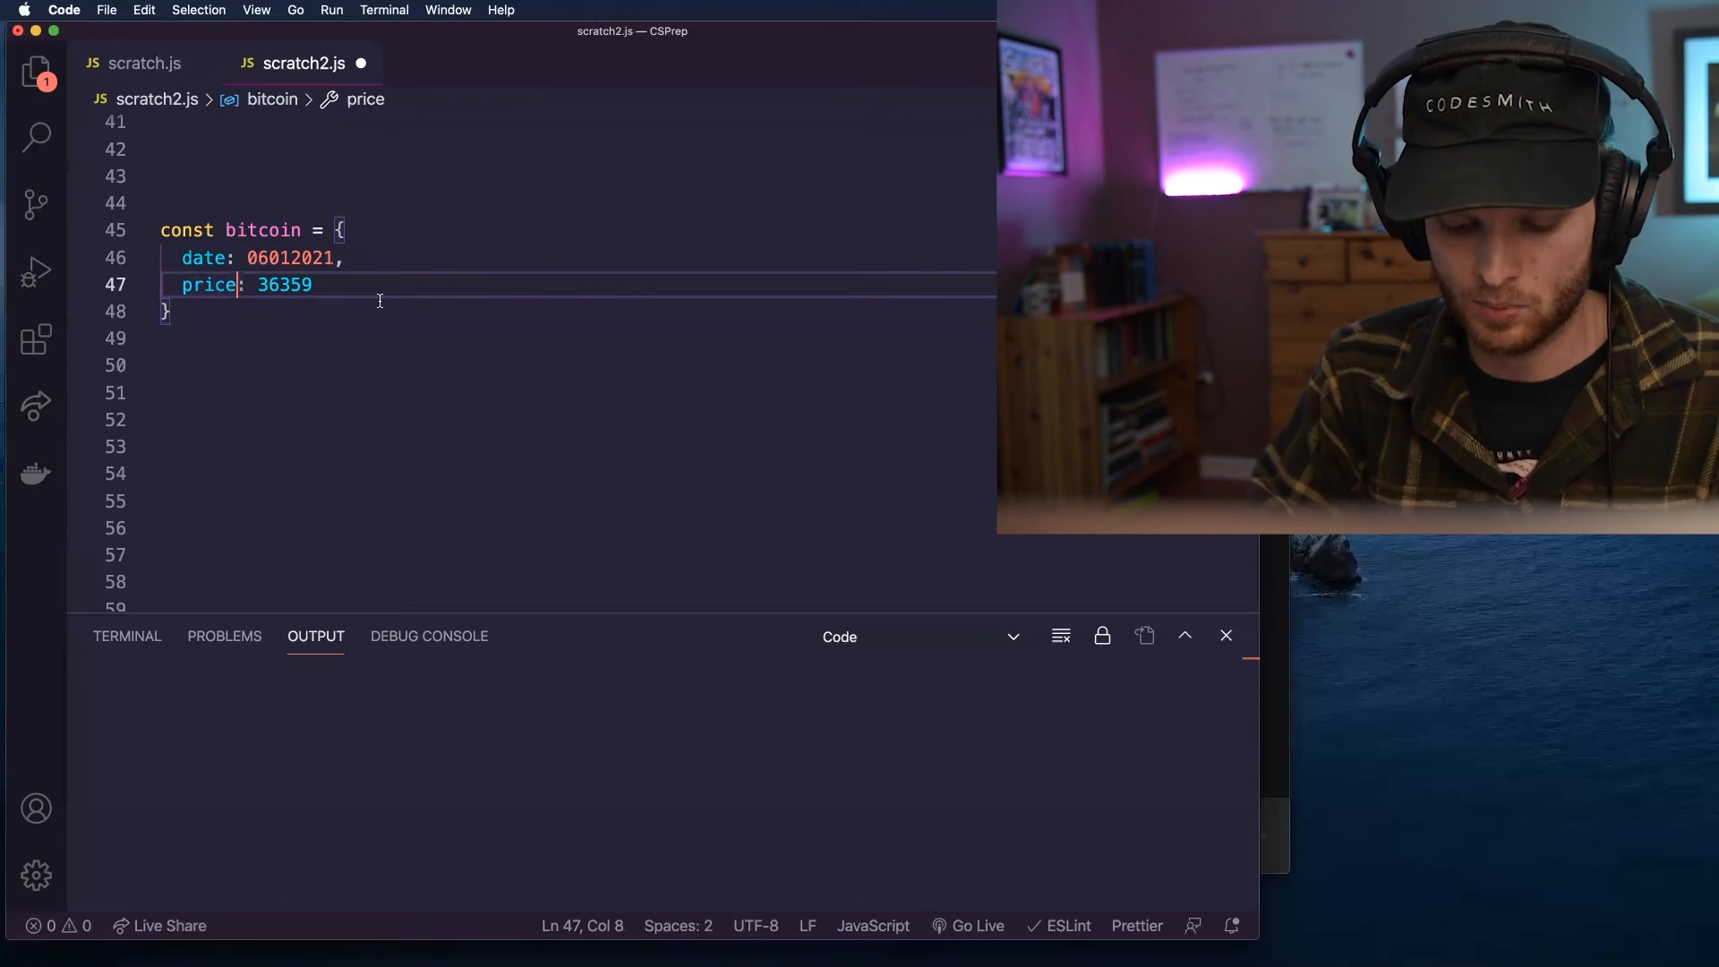
{"action": "type", "text": "-USD"}
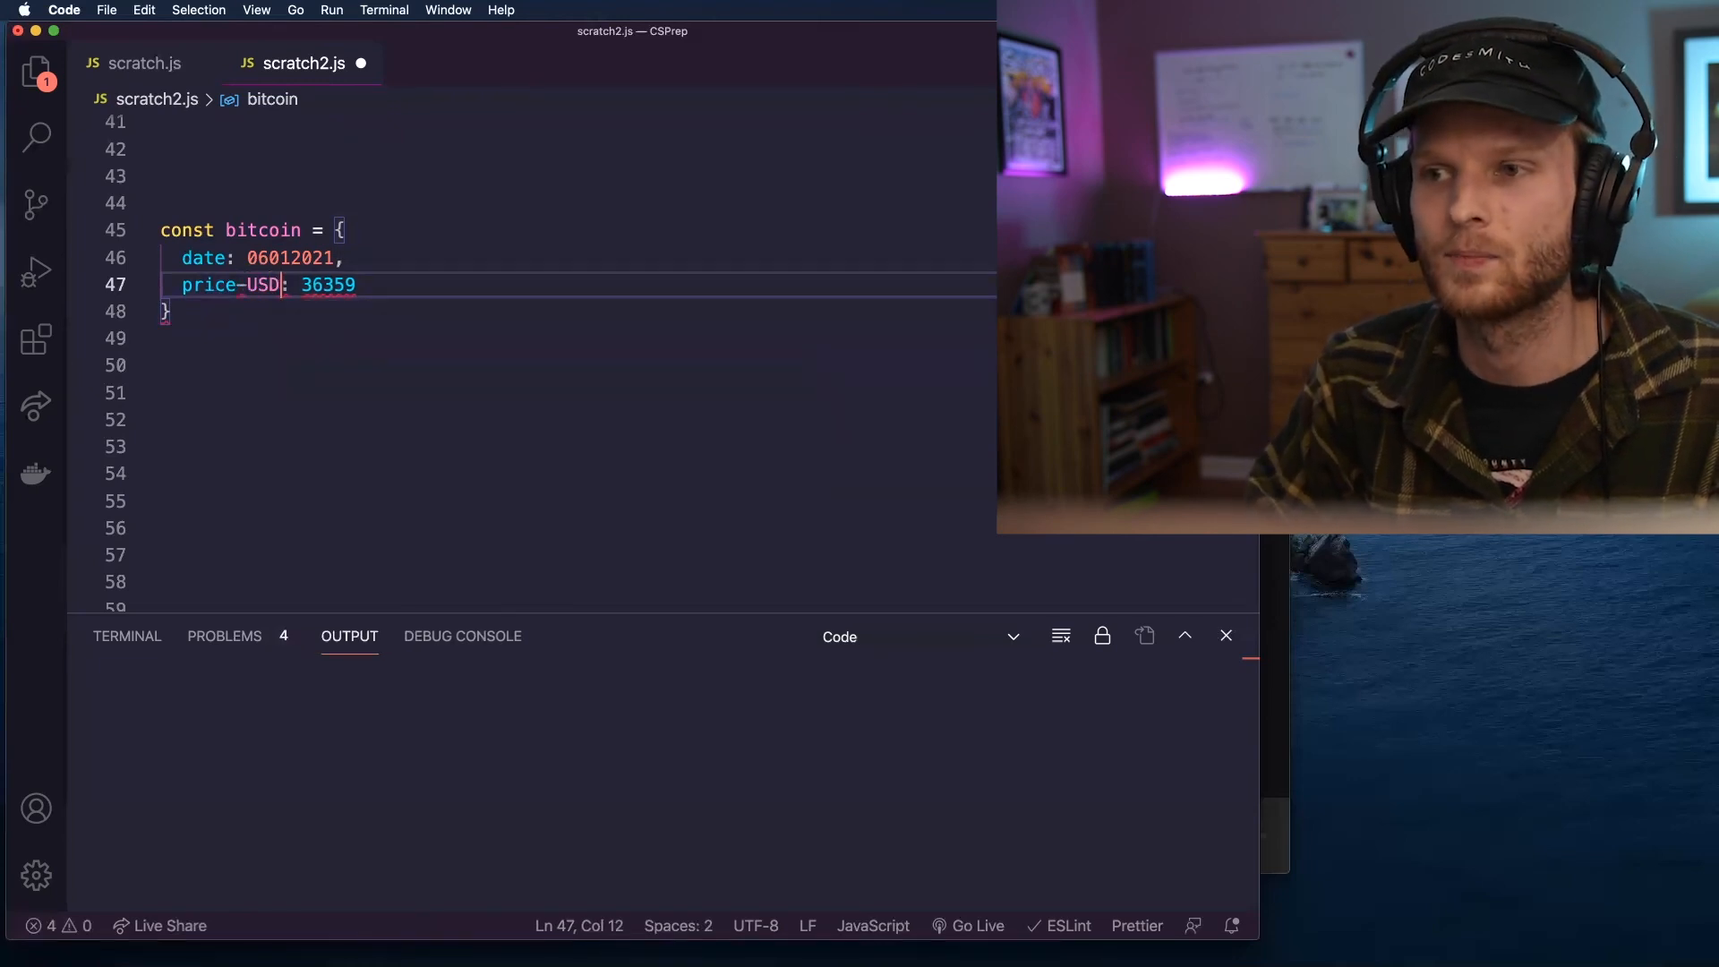
{"action": "left_click", "coordinate": [244, 285]}
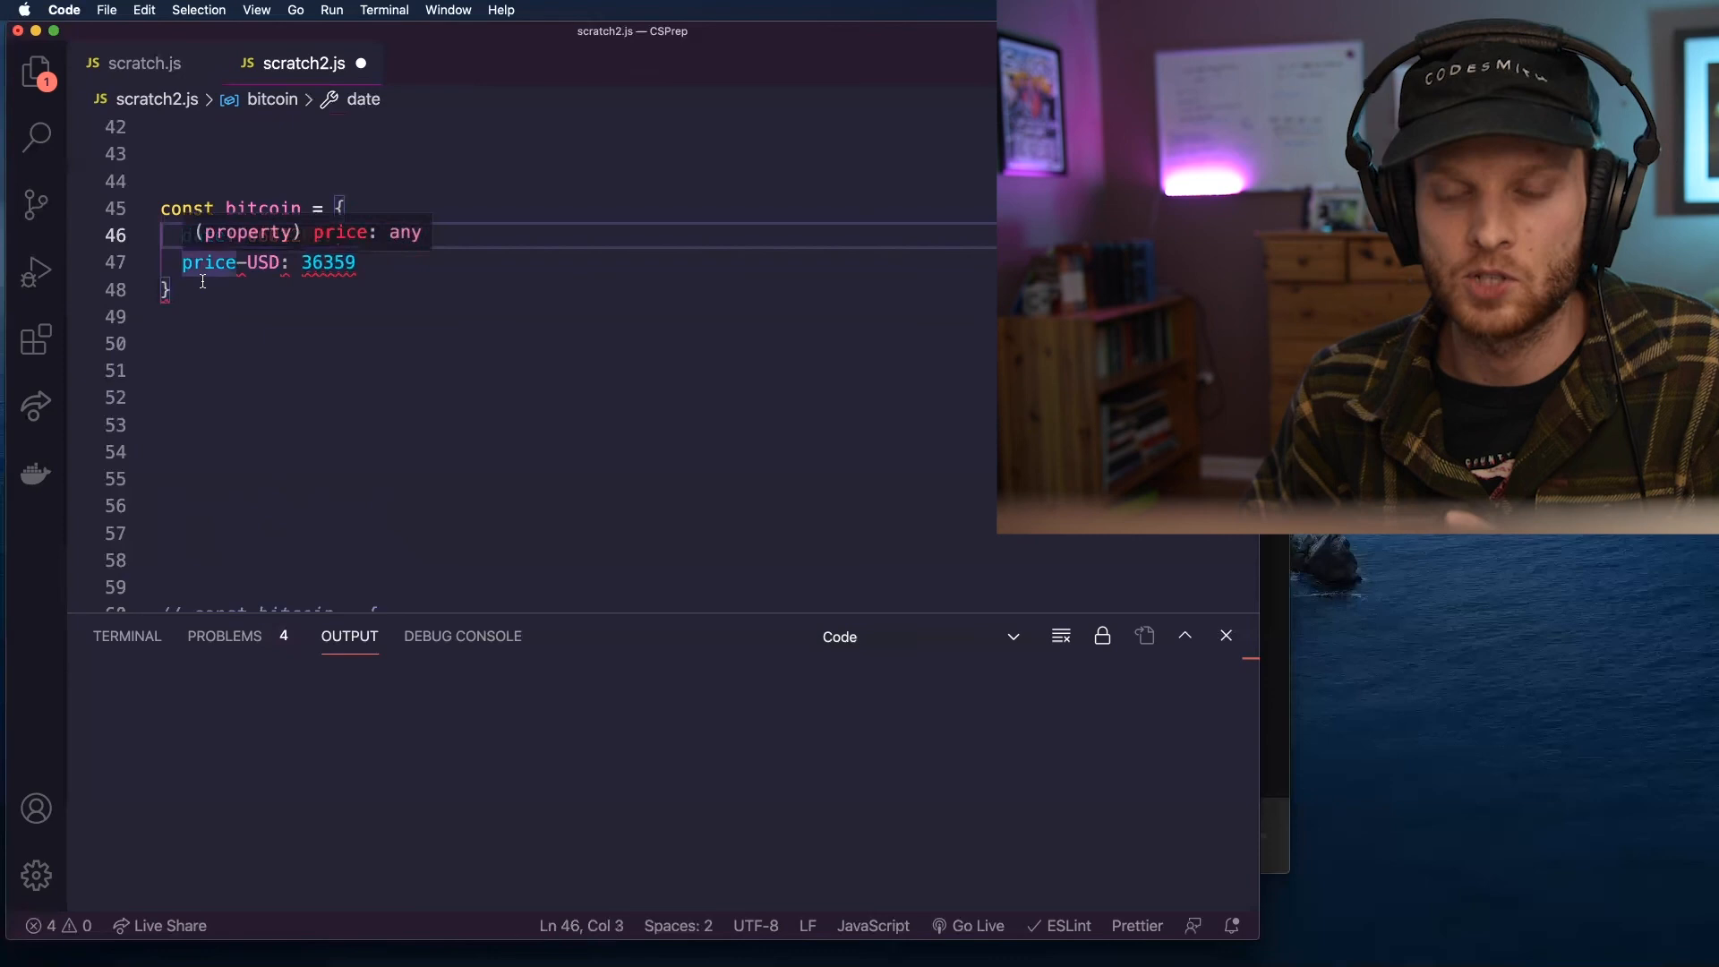
{"action": "type", "text": "'date: 06012021,"}
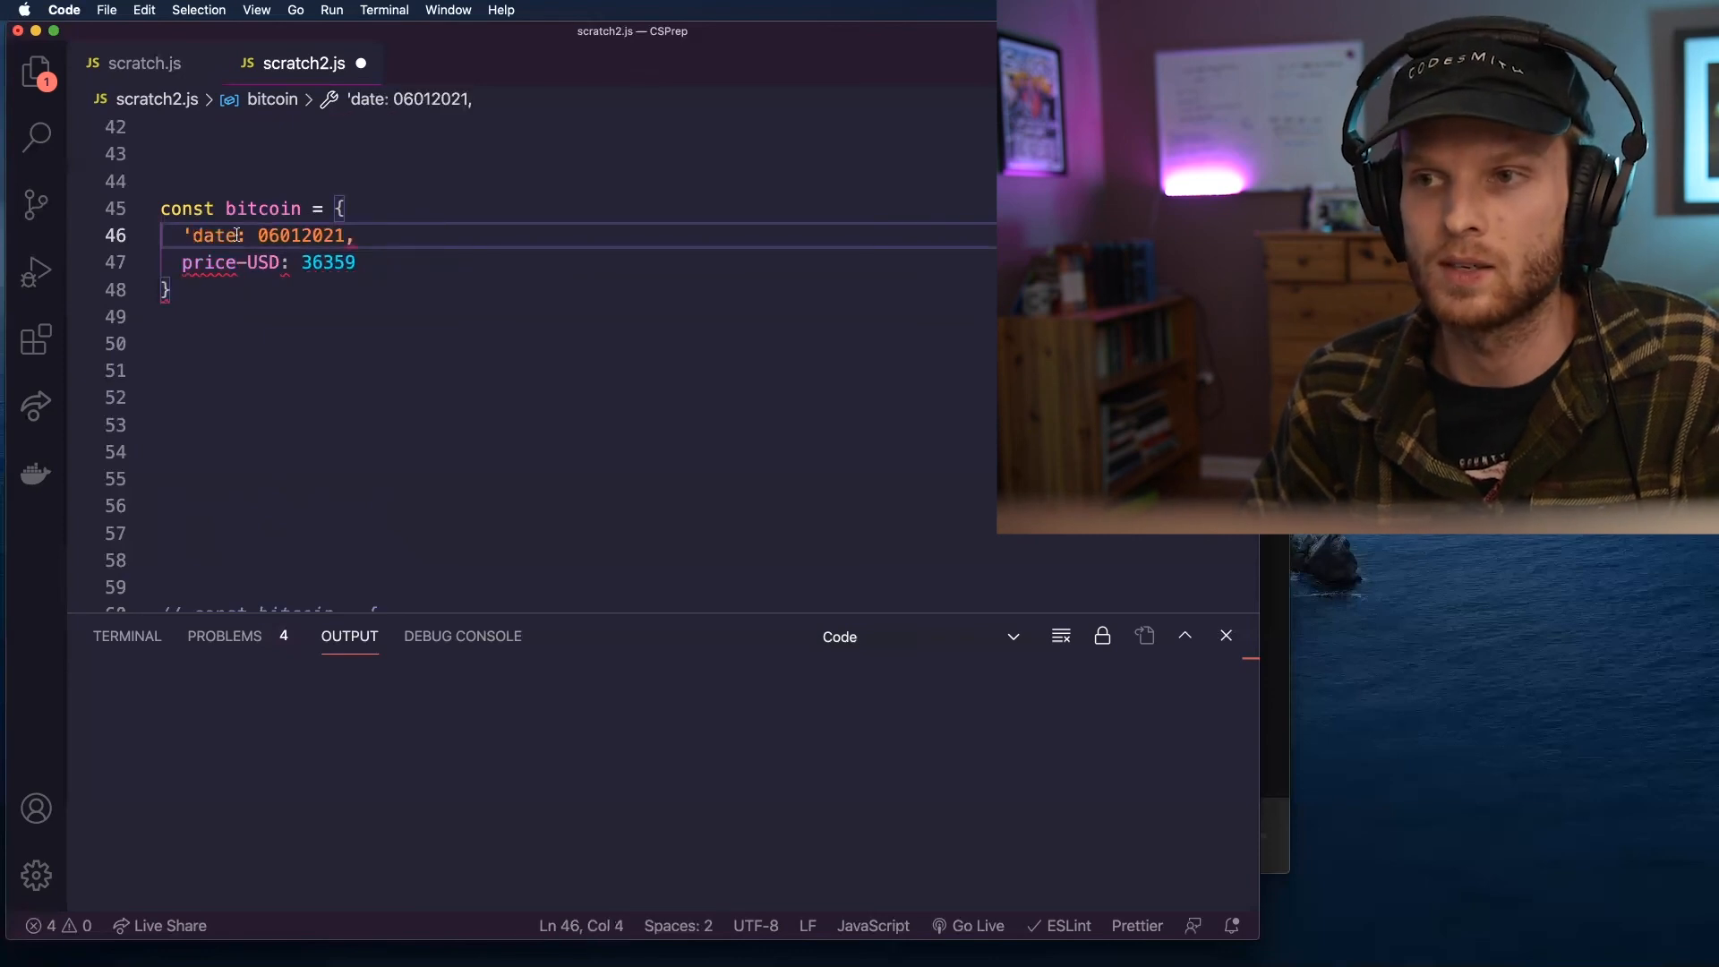